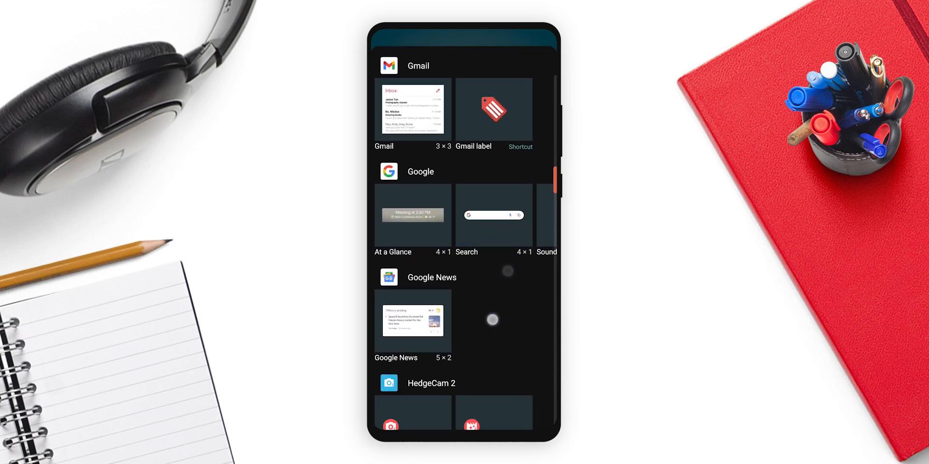
# Drop an unconfigured KWGT widget onto the home screen and resize it
pyautogui.scroll(-3)
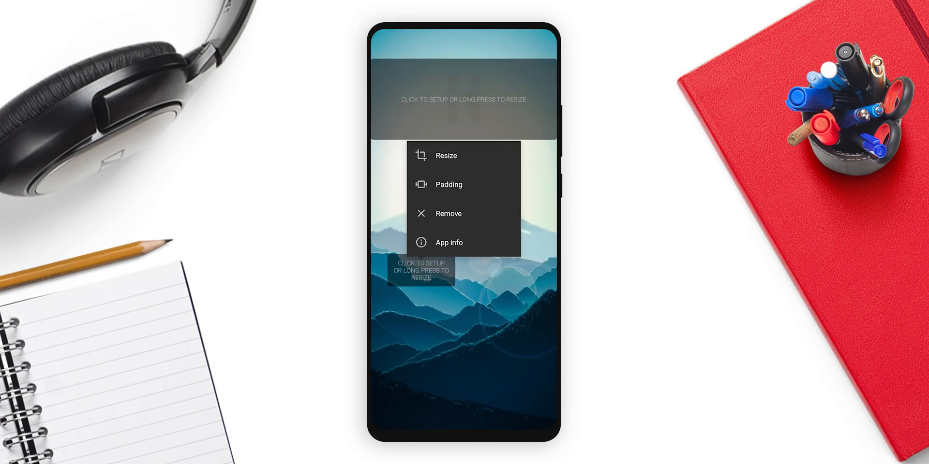
pyautogui.click(445, 156)
pyautogui.write('so')
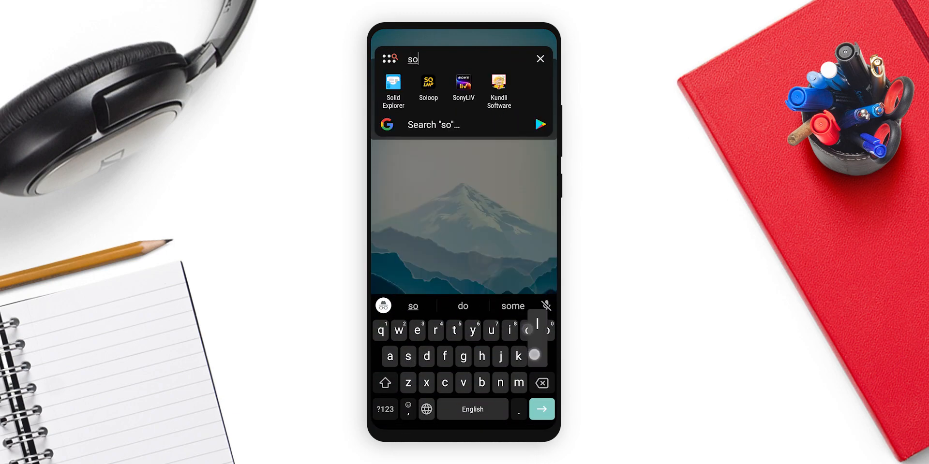
# Launch Solid Explorer and set the green-haired anime image as home screen wallpaper
pyautogui.click(392, 89)
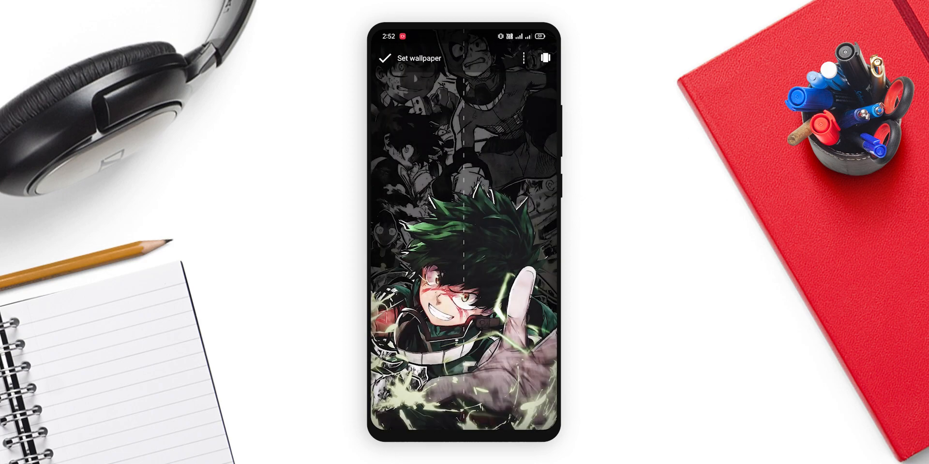
pyautogui.click(385, 59)
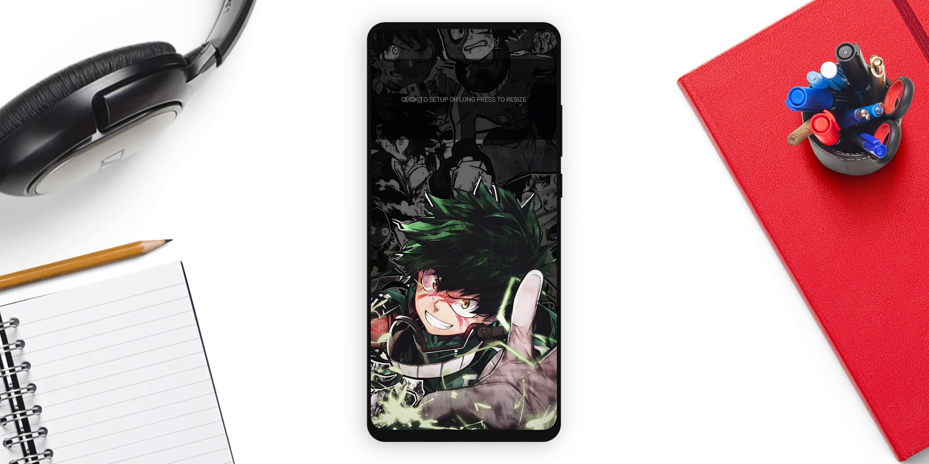
# Start setting up the placeholder widget as a new empty KWGT widget in the editor
pyautogui.click(464, 237)
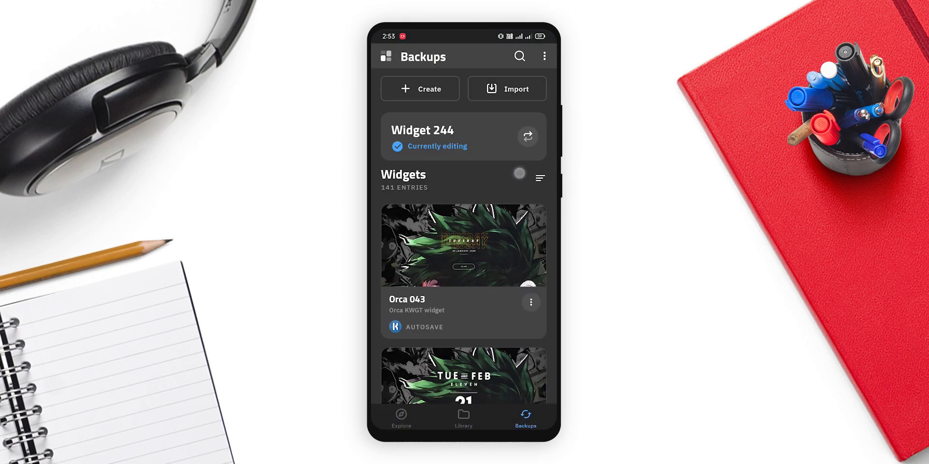
pyautogui.scroll(-3)
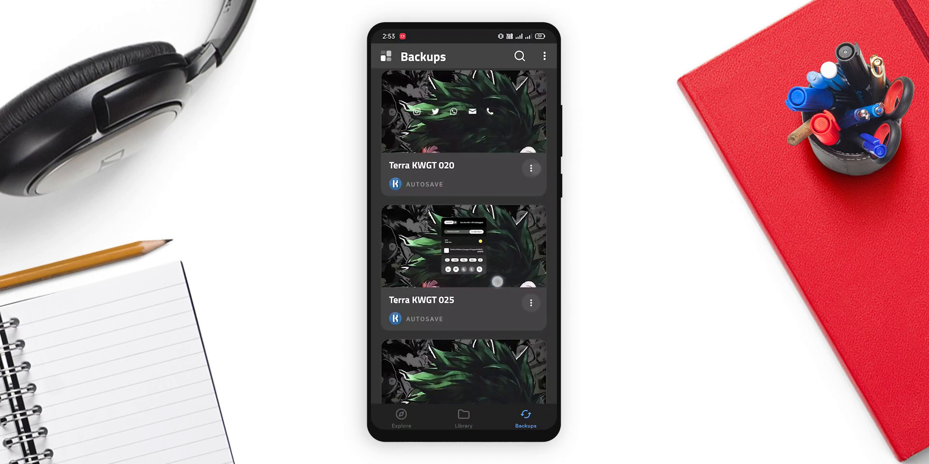
pyautogui.scroll(-3)
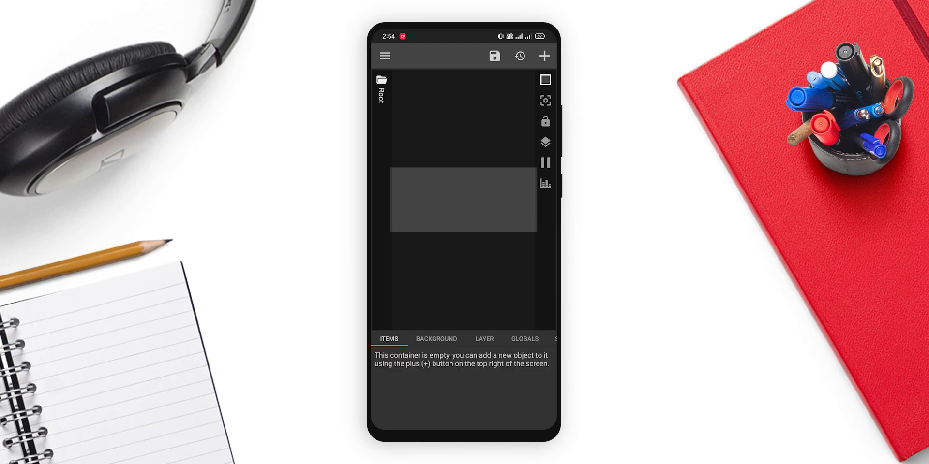
# Add an Overlap Group containing a Stack Group with a text item reading Today's
pyautogui.click(544, 56)
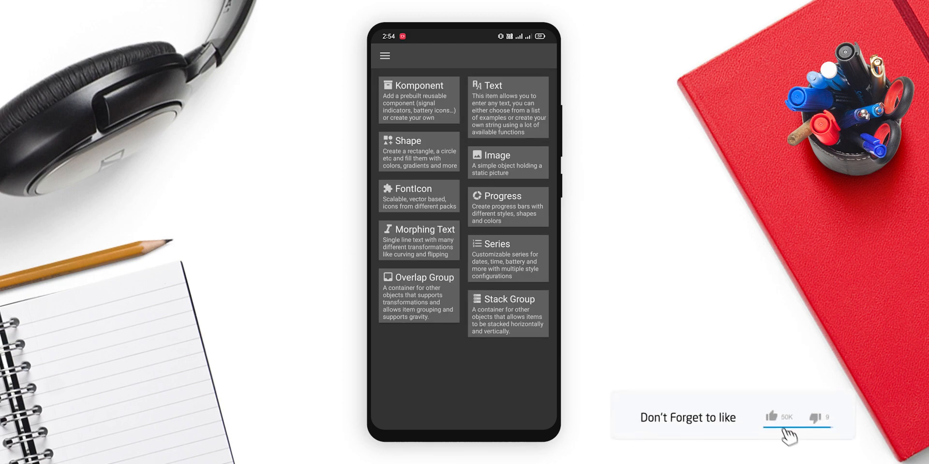
pyautogui.click(418, 278)
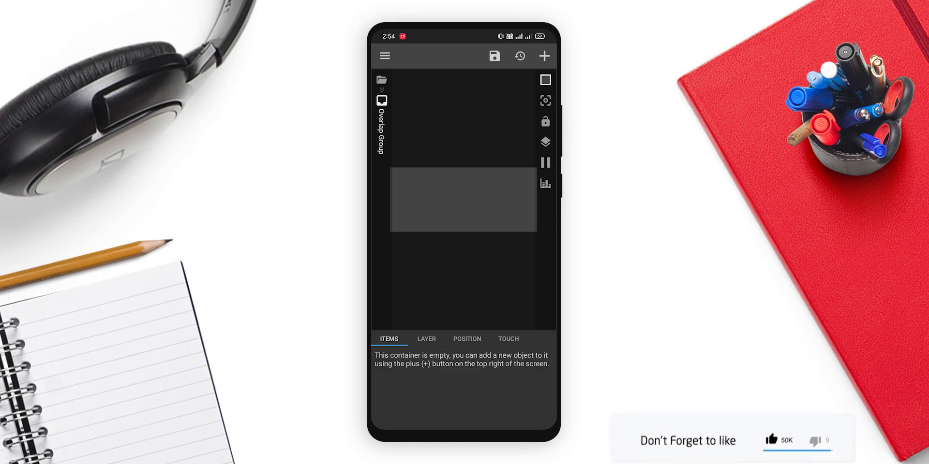
pyautogui.click(543, 56)
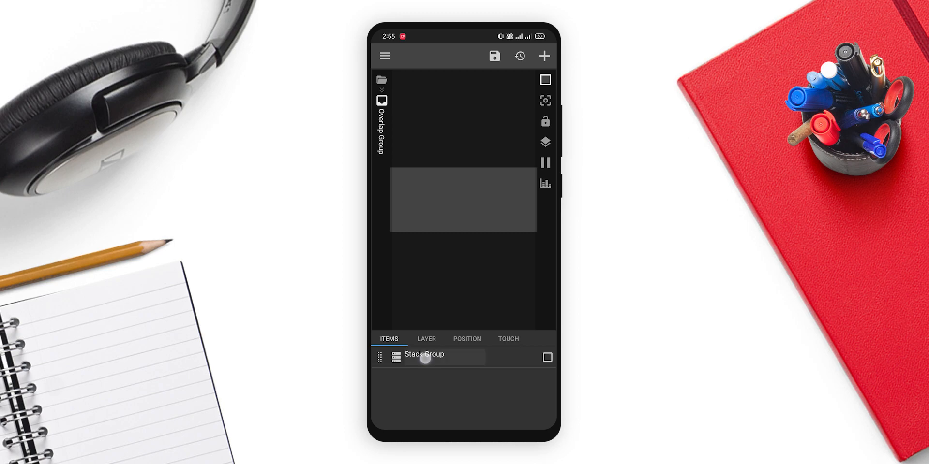
pyautogui.click(544, 56)
pyautogui.write('Today')
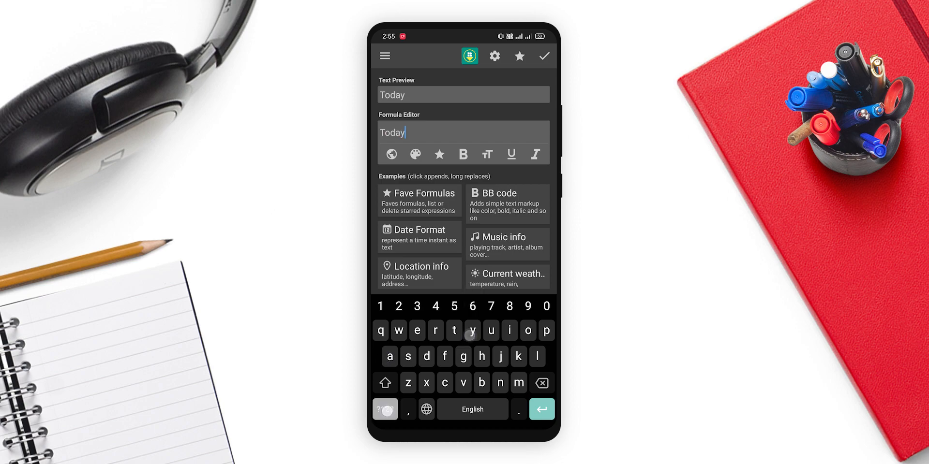
pyautogui.write("'s")
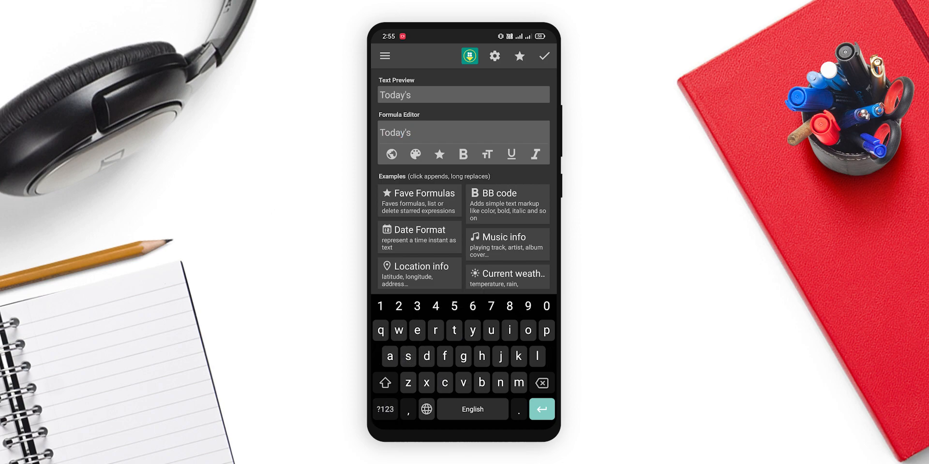
pyautogui.click(543, 56)
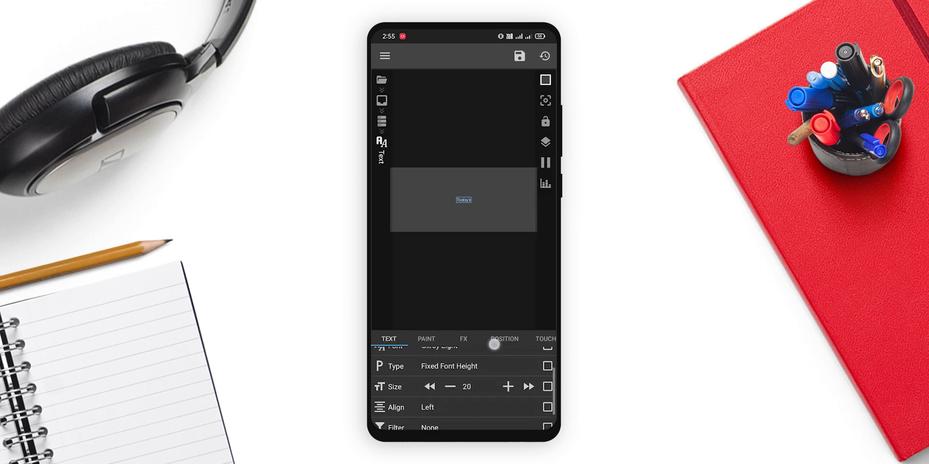
# Set the Today's text to size 30 with an off-white paint colour
pyautogui.click(467, 386)
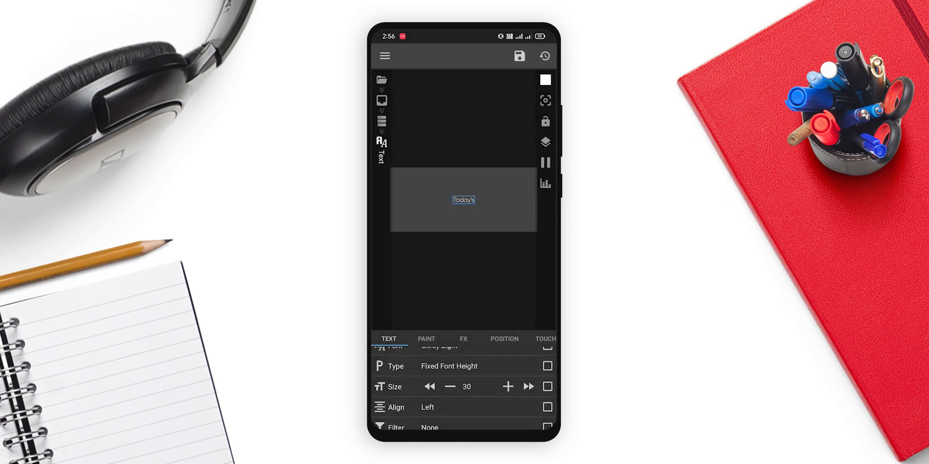
pyautogui.click(426, 339)
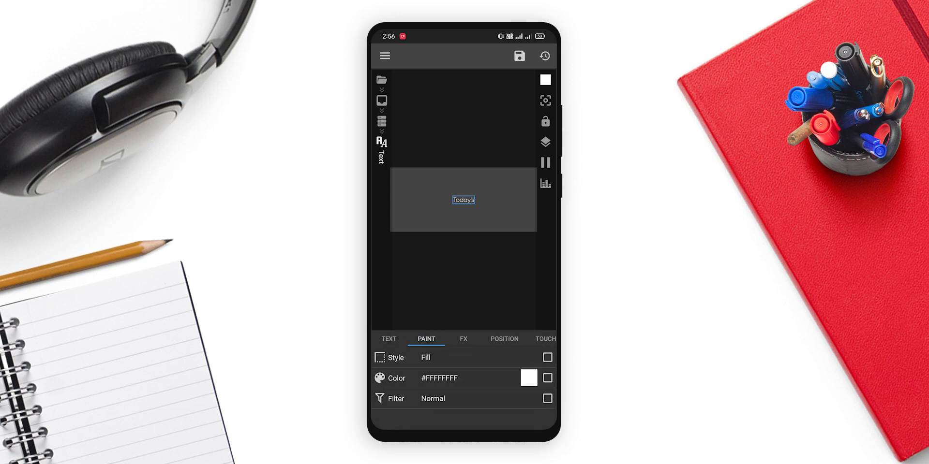
pyautogui.click(528, 378)
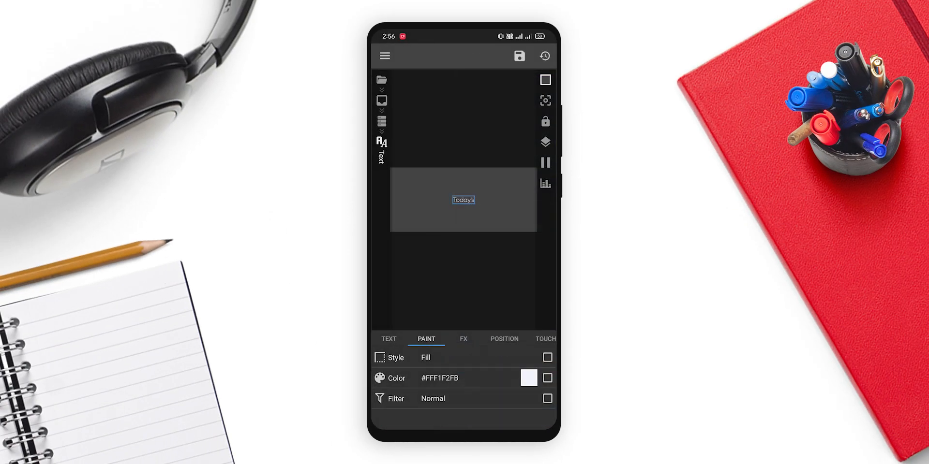
pyautogui.click(519, 56)
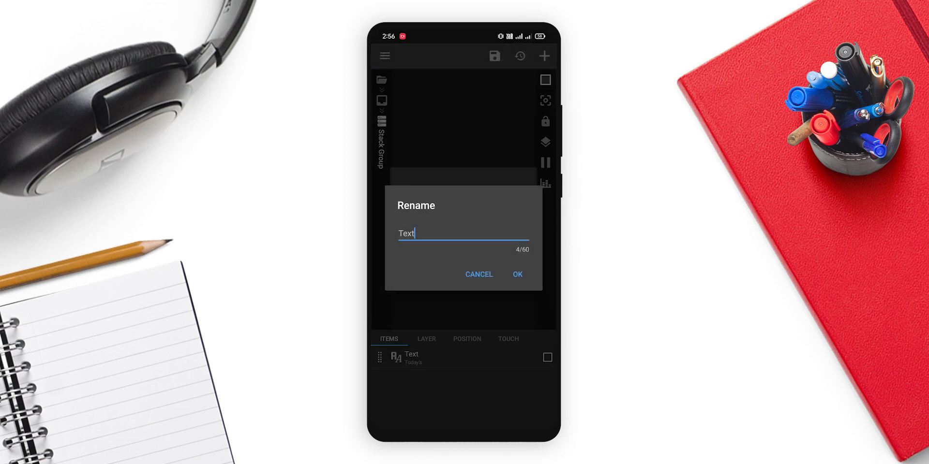
# Duplicate the text as $df(EEEE)$ showing Monday in Gilroy Extra Bold
pyautogui.click(515, 273)
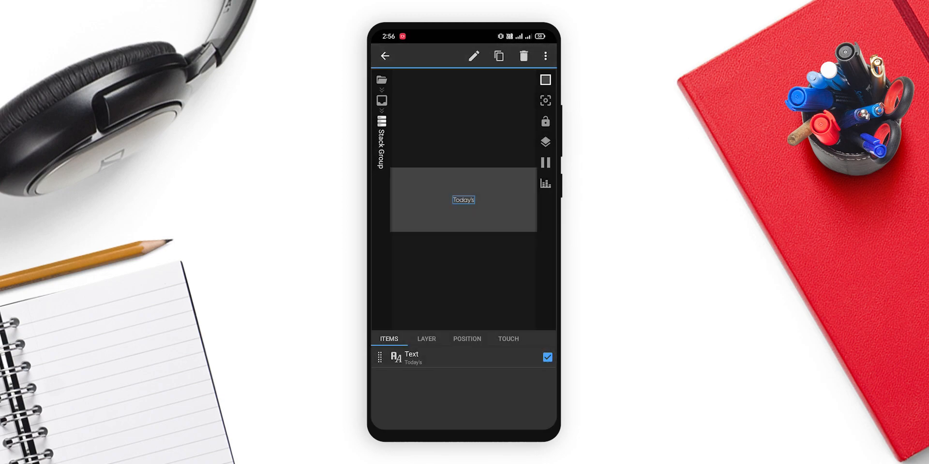
pyautogui.click(498, 56)
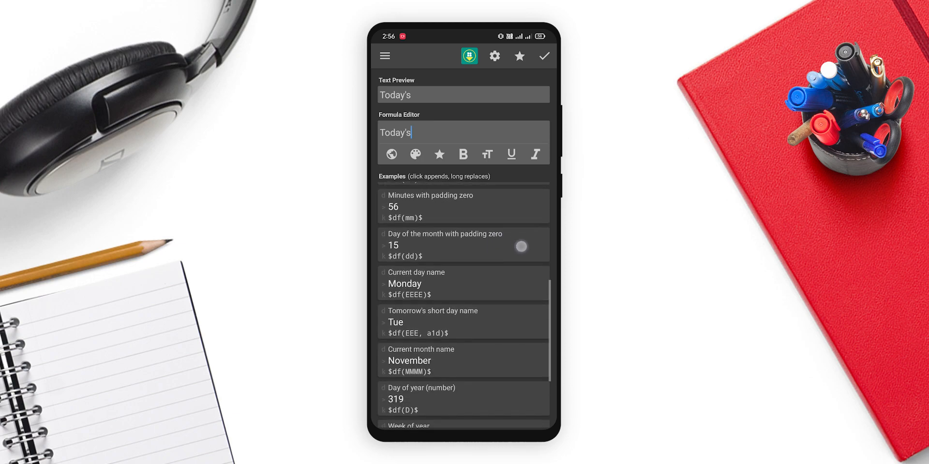
pyautogui.click(464, 283)
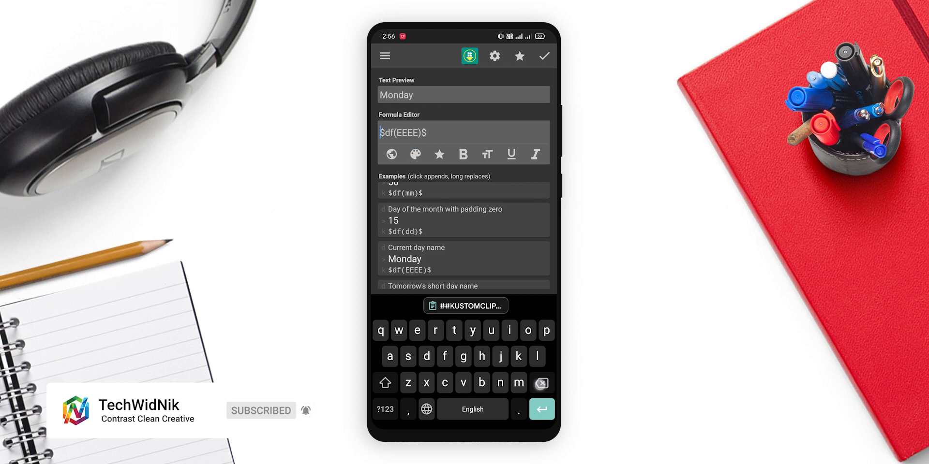
pyautogui.click(543, 56)
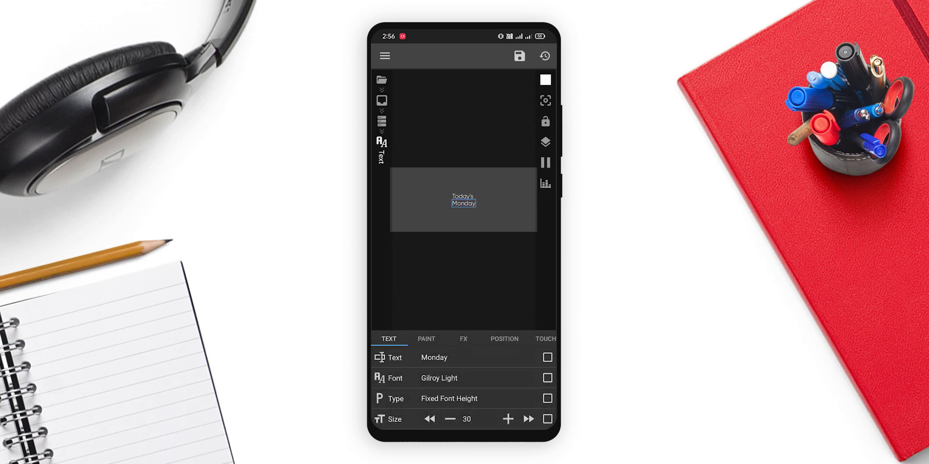
pyautogui.click(438, 378)
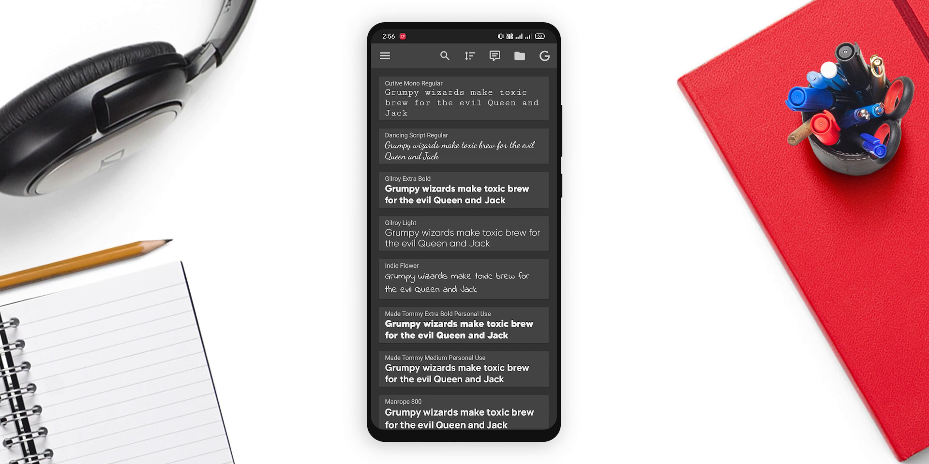
pyautogui.click(463, 190)
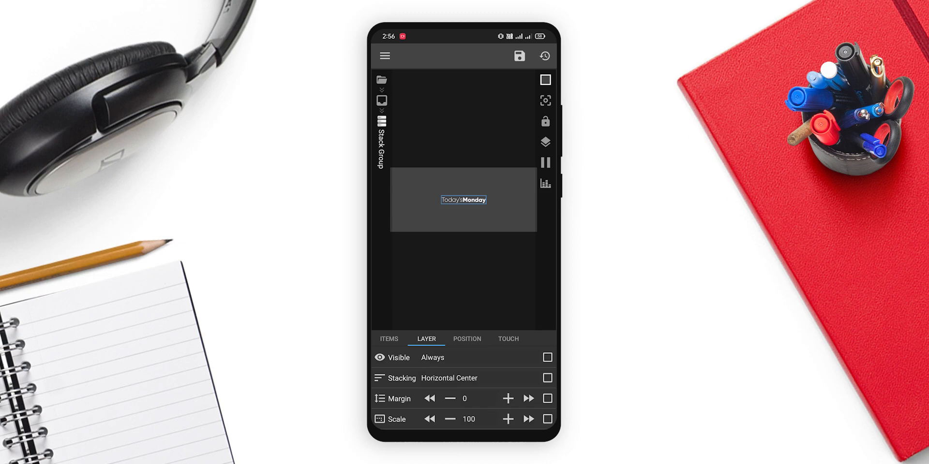
# Set the Stack Group margin to 10 between Today's and Monday, and save the widget
pyautogui.click(506, 397)
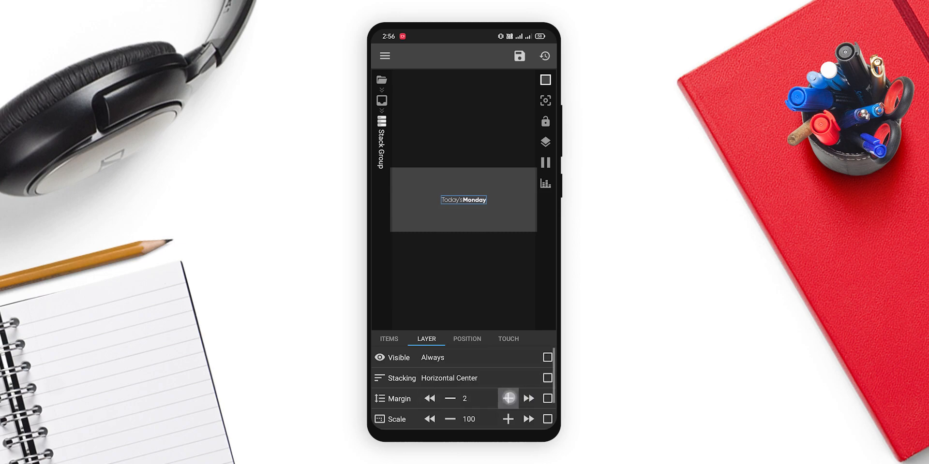
pyautogui.click(527, 399)
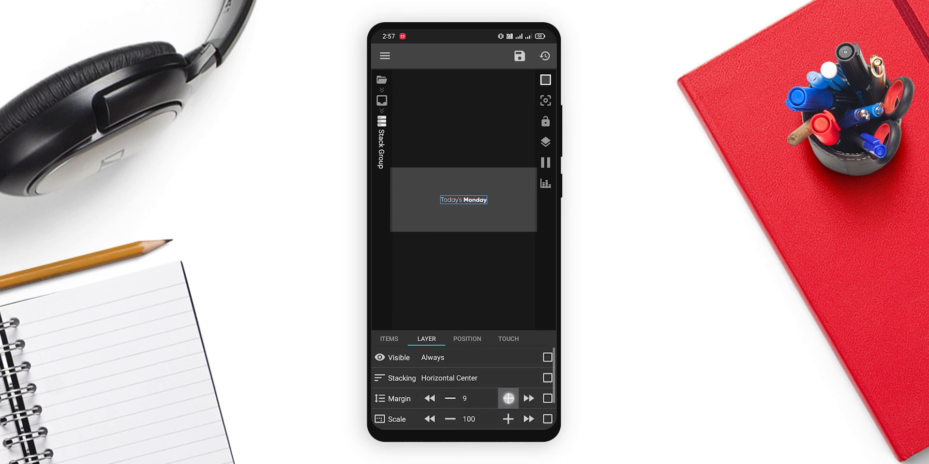
pyautogui.click(507, 398)
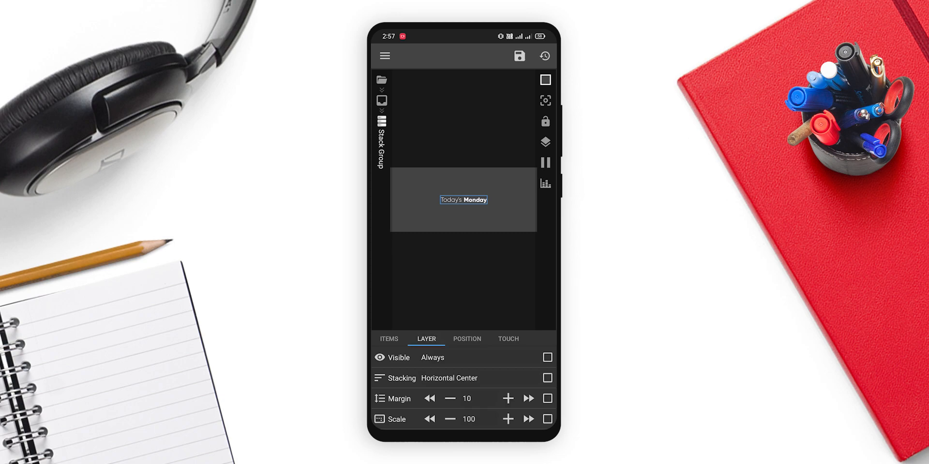
pyautogui.click(389, 339)
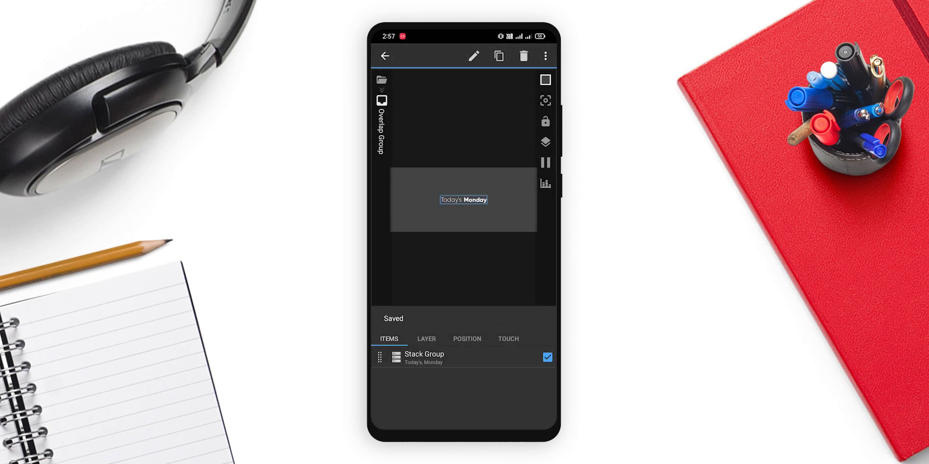
# Copy a text and set its formula to the current month name, November
pyautogui.click(499, 56)
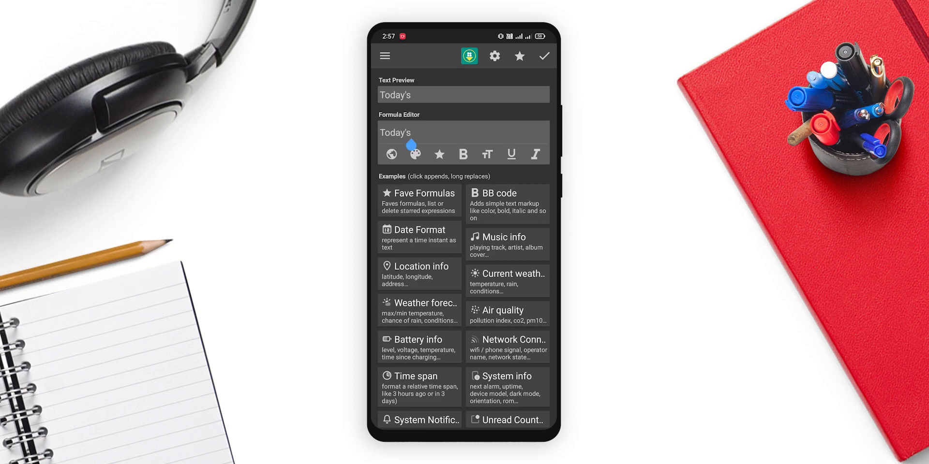
pyautogui.click(464, 133)
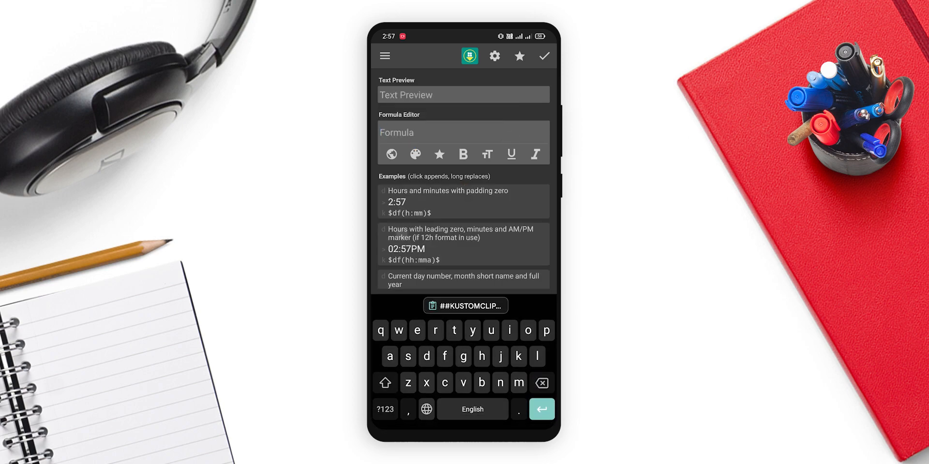
pyautogui.scroll(-3)
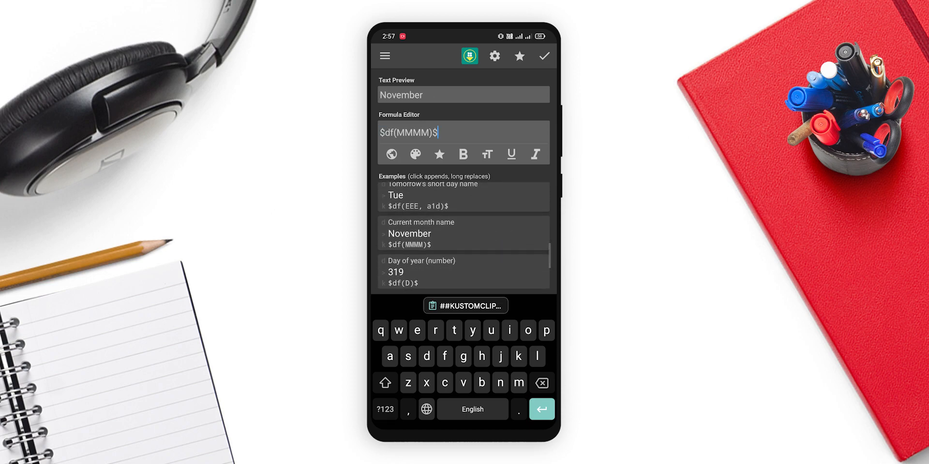
pyautogui.click(543, 56)
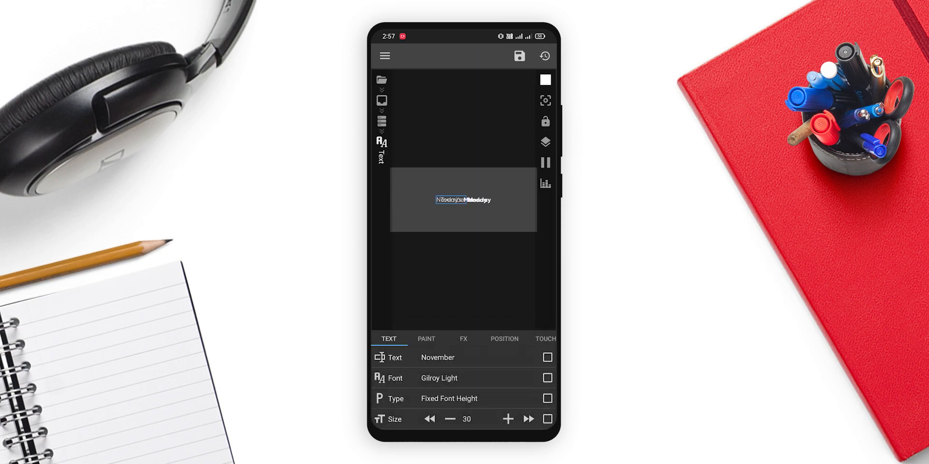
# Raise the November text's size from 30 to 50
pyautogui.click(545, 80)
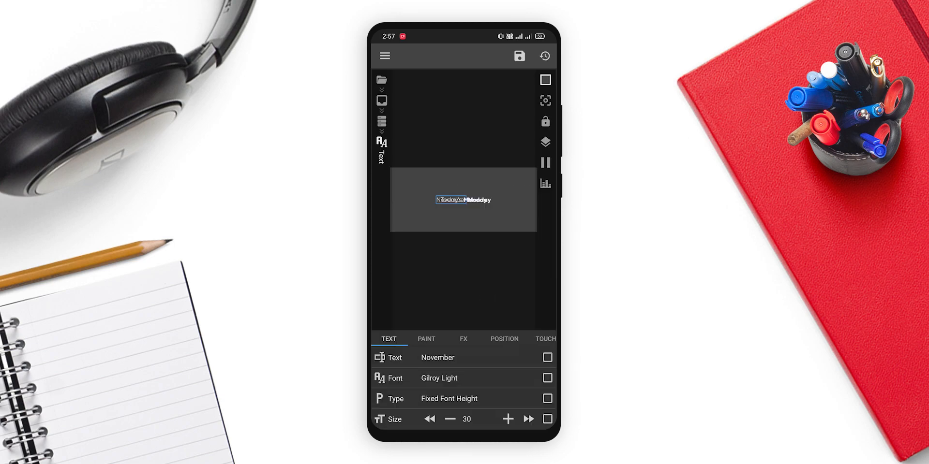
pyautogui.scroll(-3)
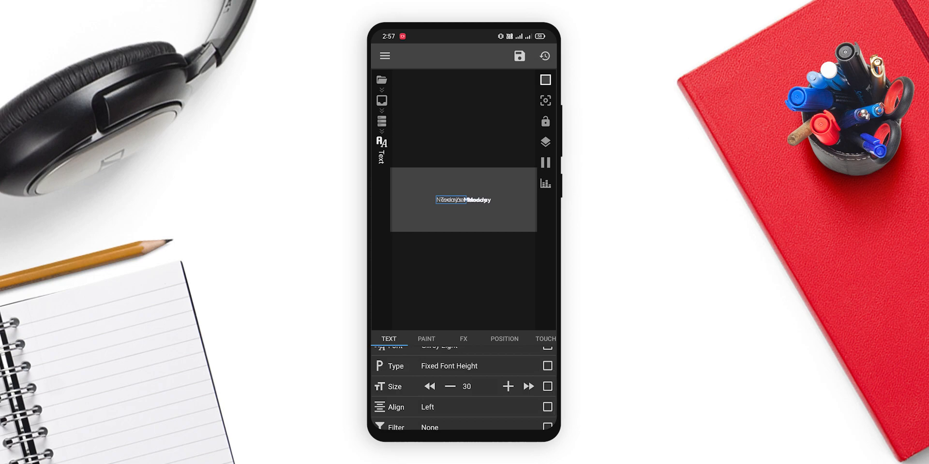
pyautogui.click(507, 386)
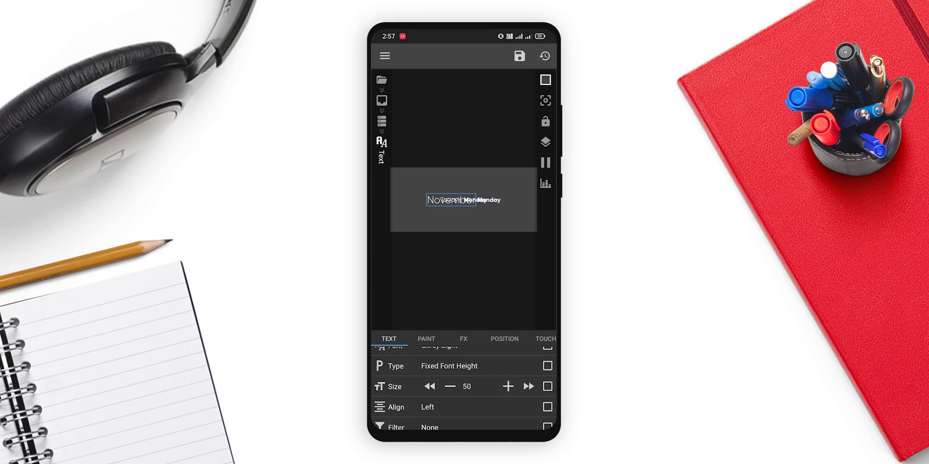
pyautogui.click(425, 339)
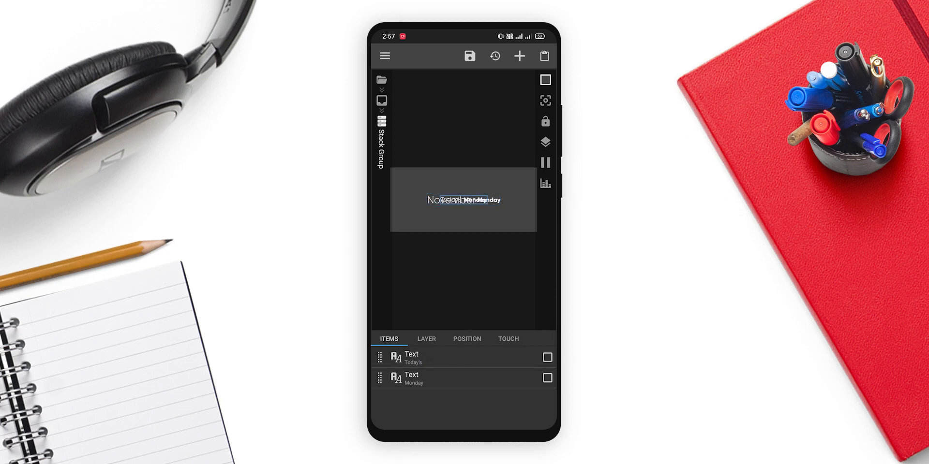
# Give the first Stack Group bottom padding 100 so Today's Monday sits above November
pyautogui.click(466, 339)
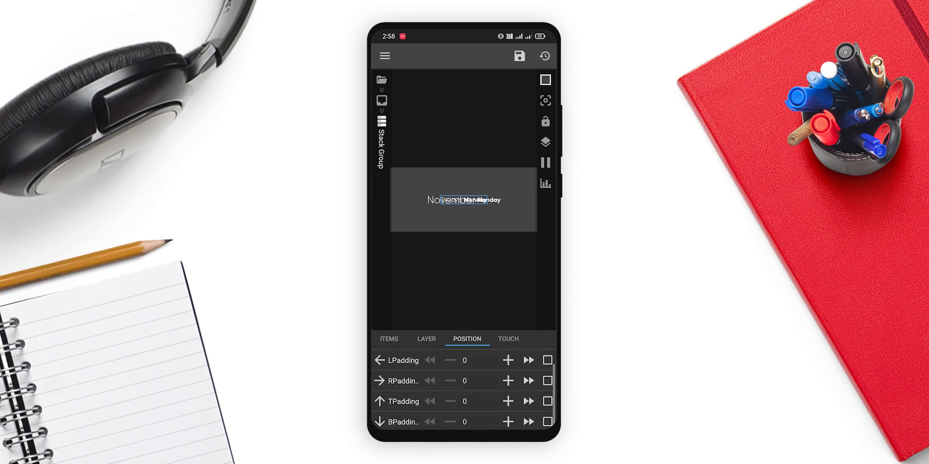
pyautogui.click(527, 422)
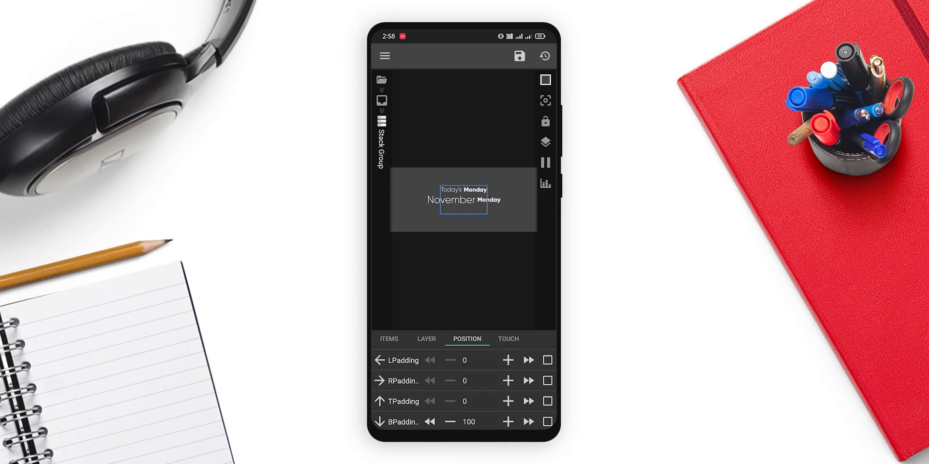
pyautogui.click(389, 339)
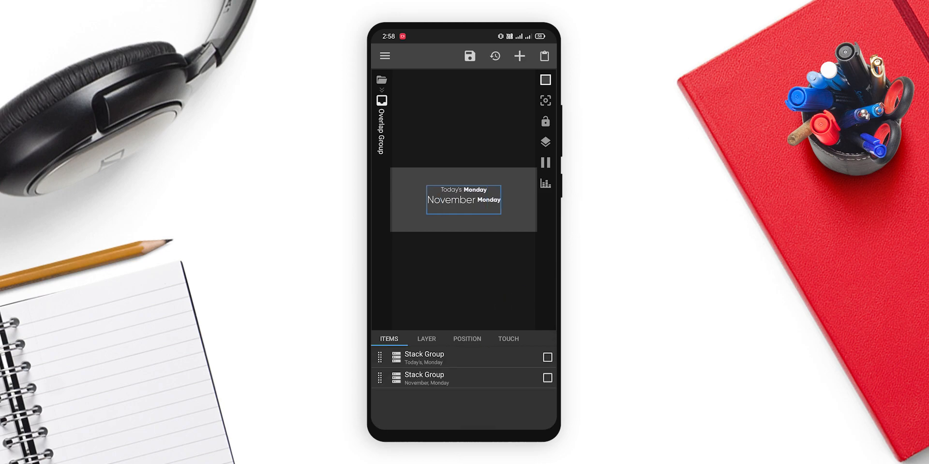
# Set the November line's second text formula to the day number 15
pyautogui.click(488, 199)
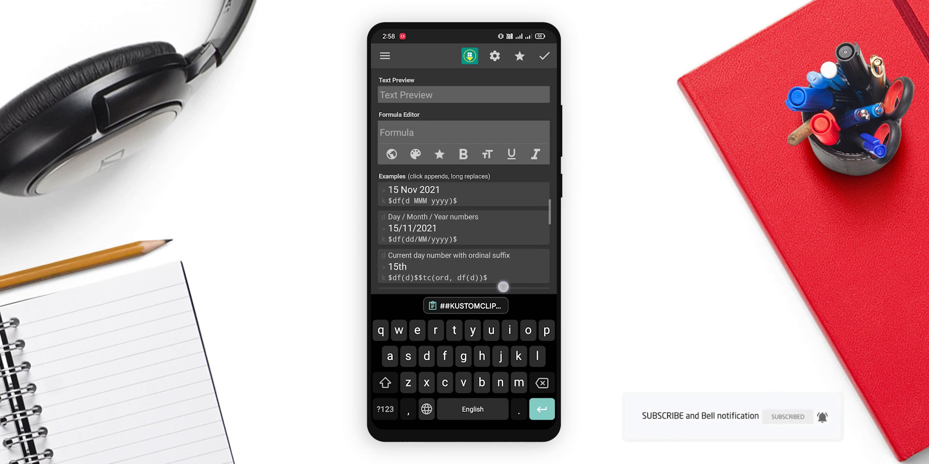
pyautogui.scroll(-3)
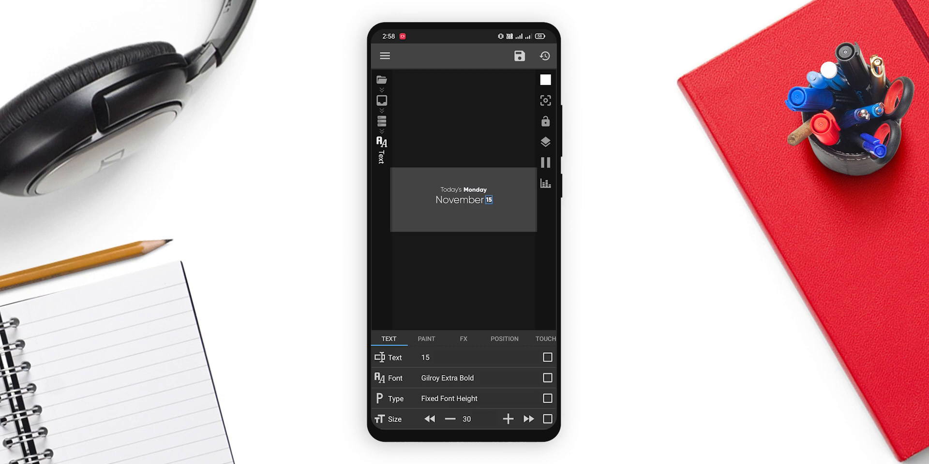
pyautogui.click(507, 419)
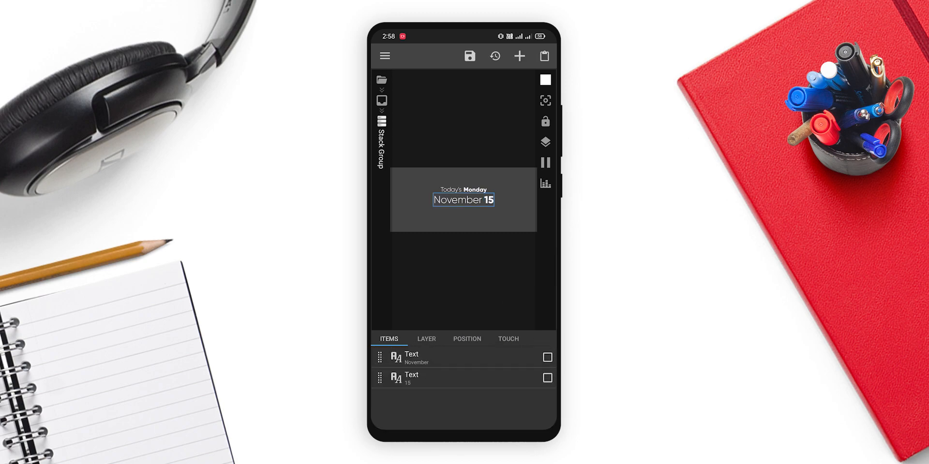
# Duplicate the 15 text as the ordinal suffix th with bottom padding 21
pyautogui.click(546, 377)
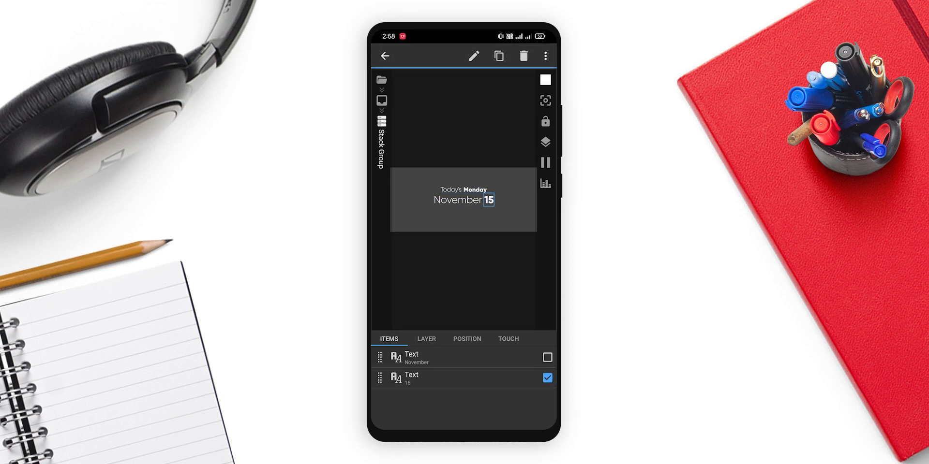
pyautogui.click(499, 56)
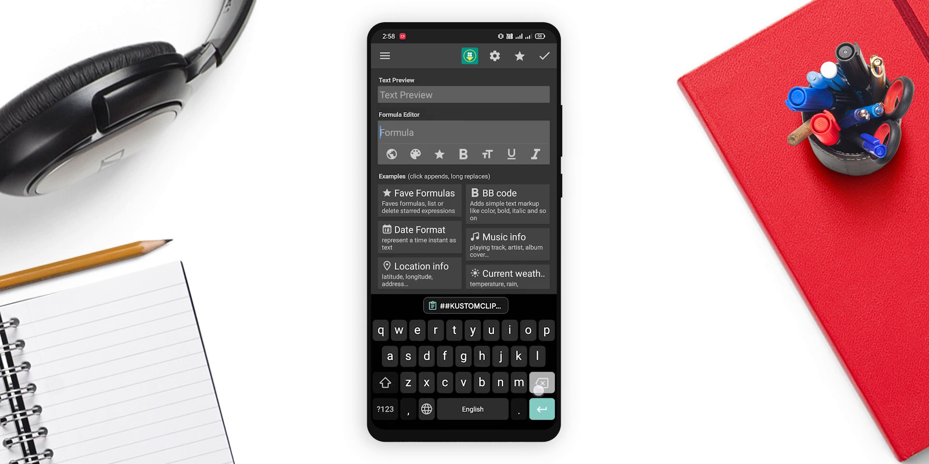
pyautogui.click(543, 56)
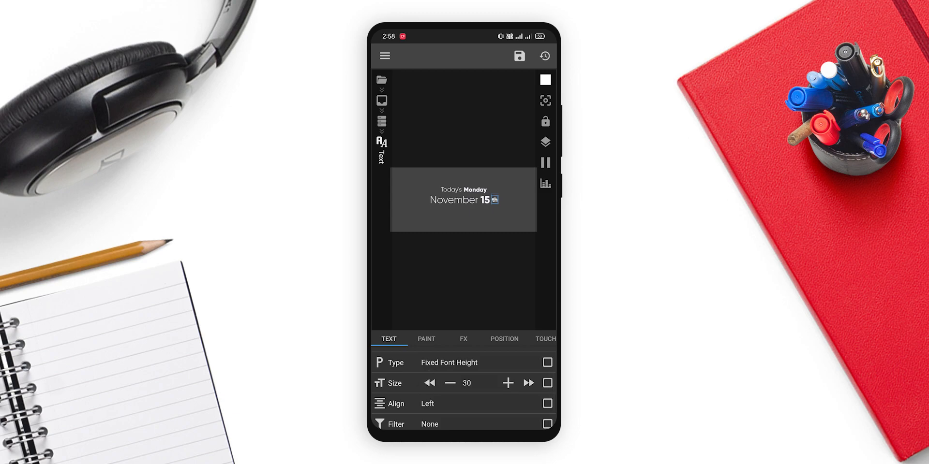
pyautogui.click(503, 338)
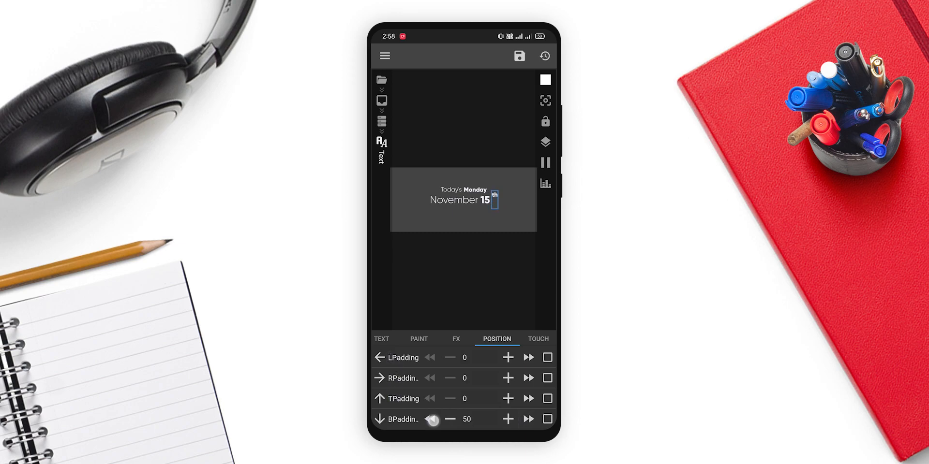
pyautogui.click(431, 419)
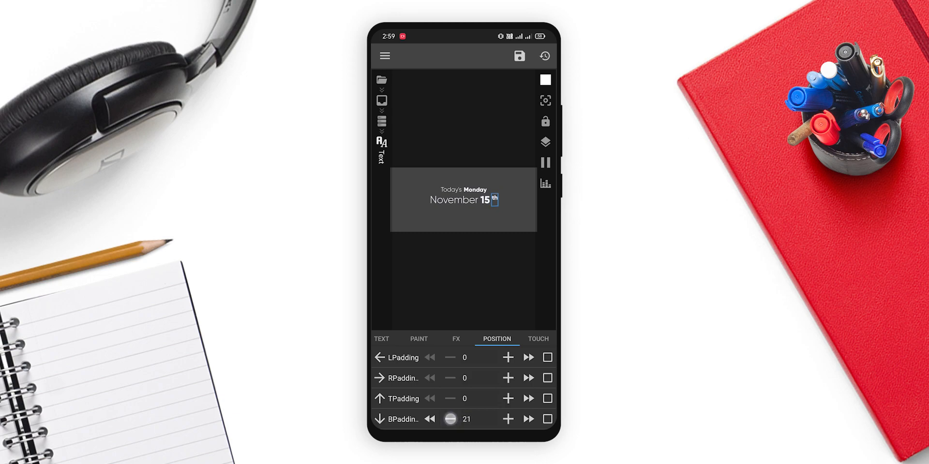
pyautogui.click(450, 419)
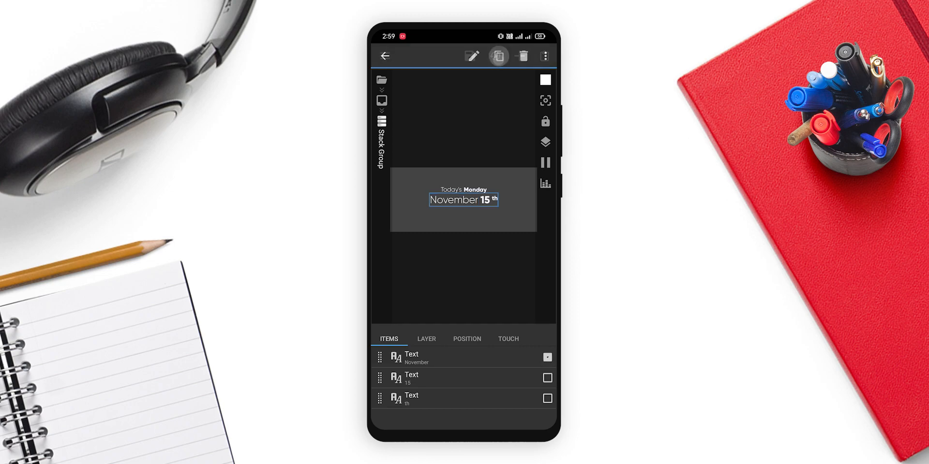
# Add a duplicated text item containing a | divider after 15th
pyautogui.click(499, 56)
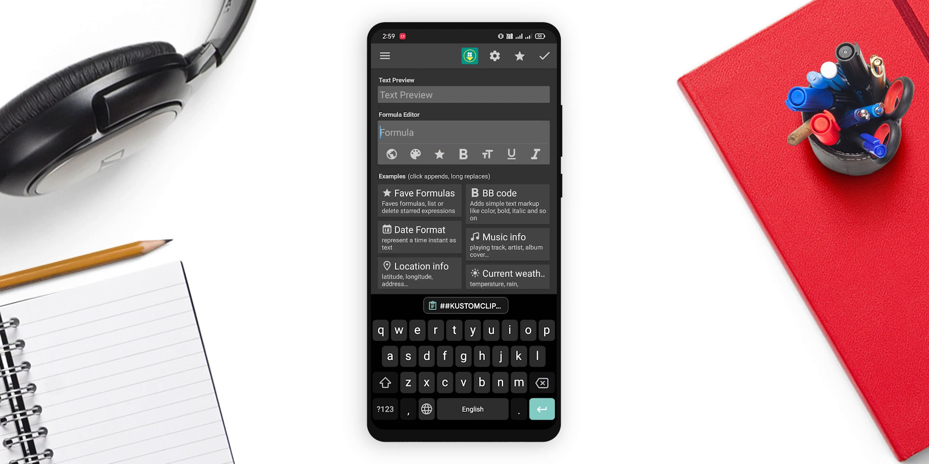
pyautogui.click(384, 409)
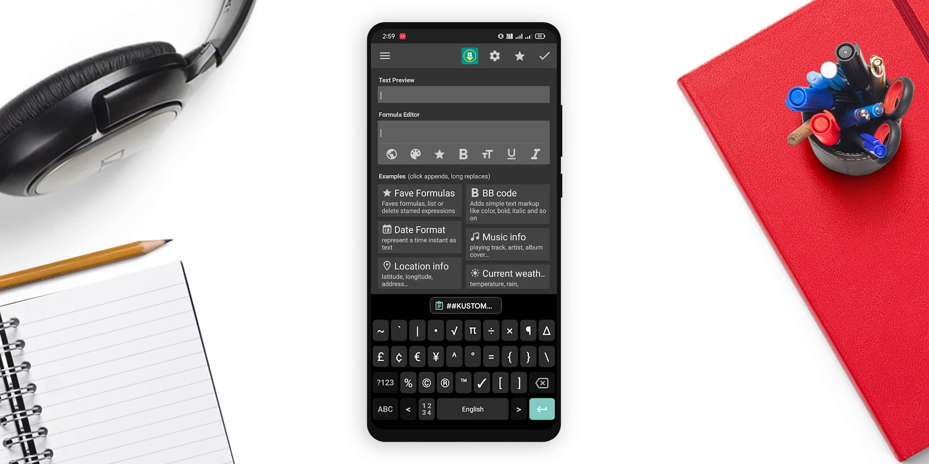
pyautogui.click(543, 56)
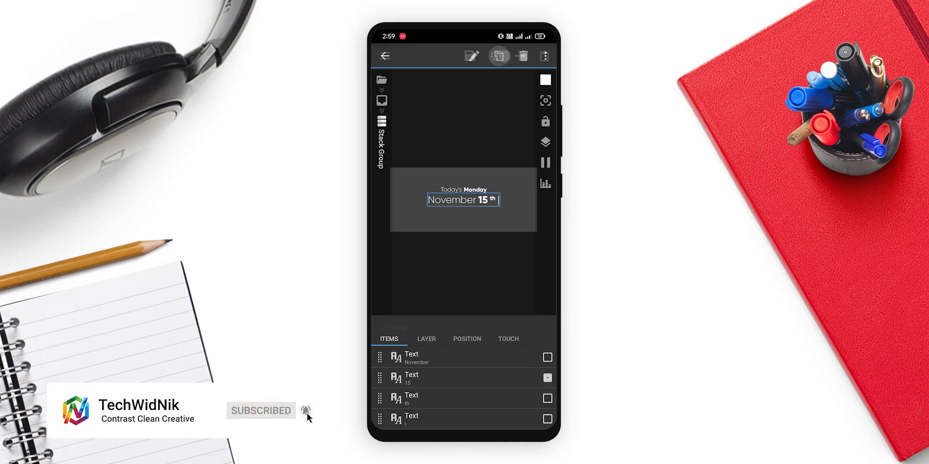
# Add a temperature text using Current weather local unit, with $wi(tempu)$ removed, showing 31°
pyautogui.click(498, 56)
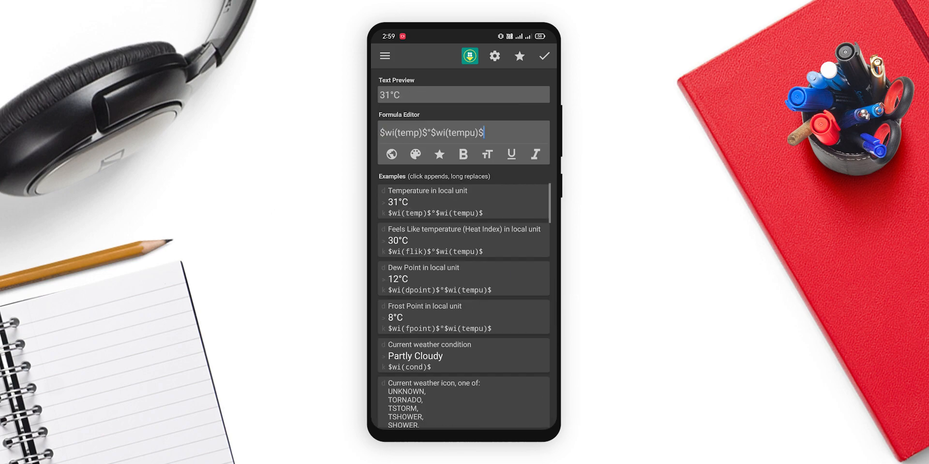
pyautogui.click(465, 132)
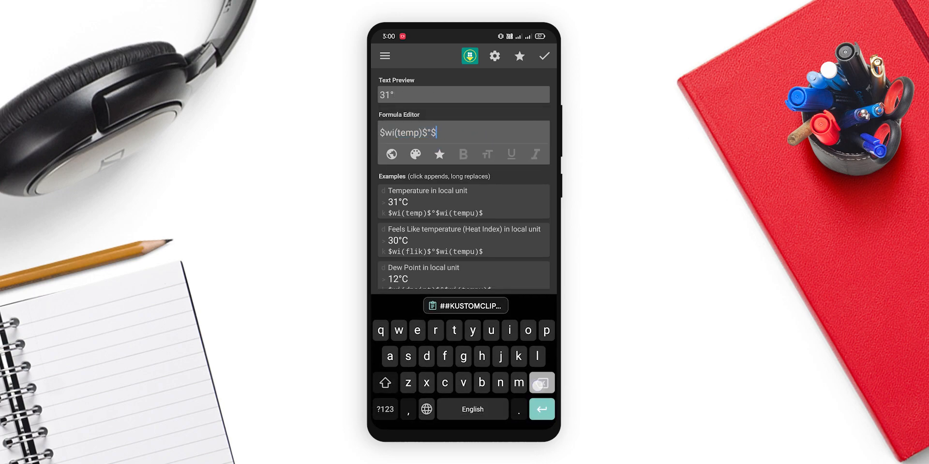
pyautogui.click(543, 56)
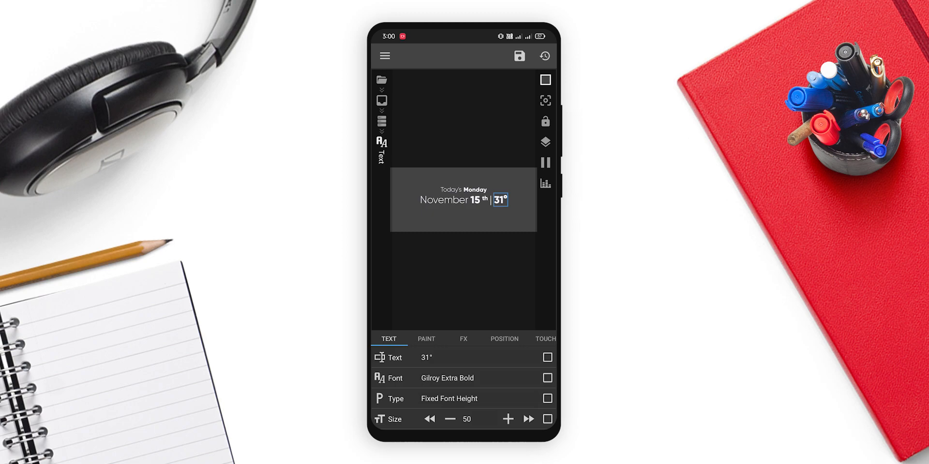
pyautogui.click(517, 57)
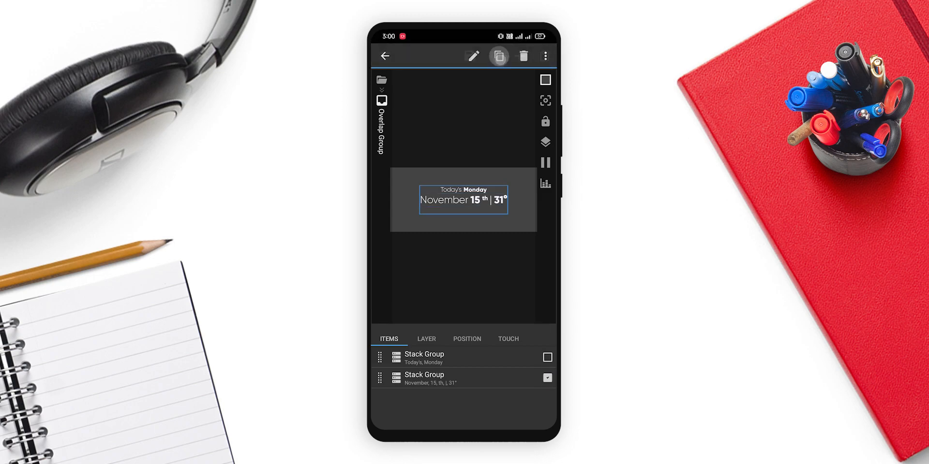
# Duplicate the November date line group and delete the 'th' suffix text from the copy
pyautogui.click(499, 56)
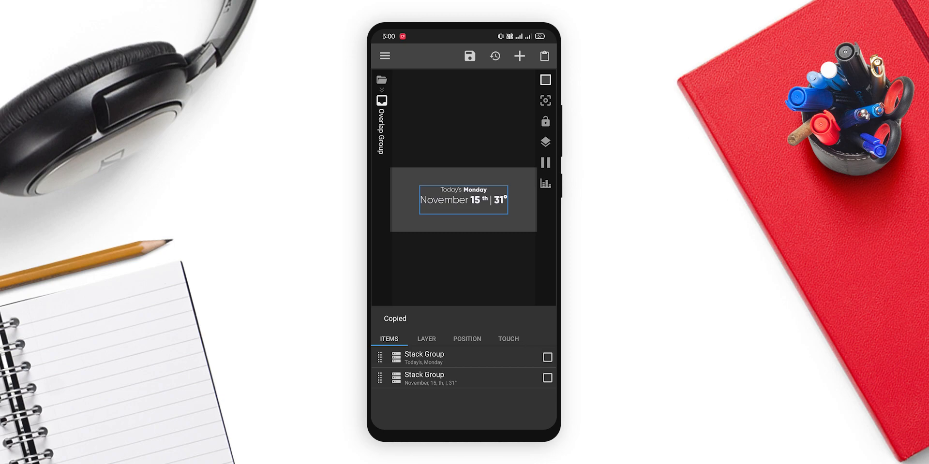
pyautogui.click(543, 56)
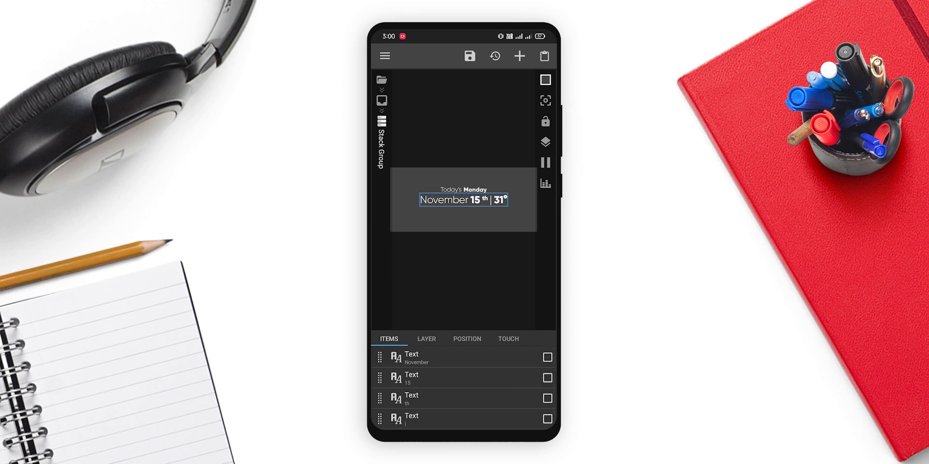
pyautogui.click(545, 357)
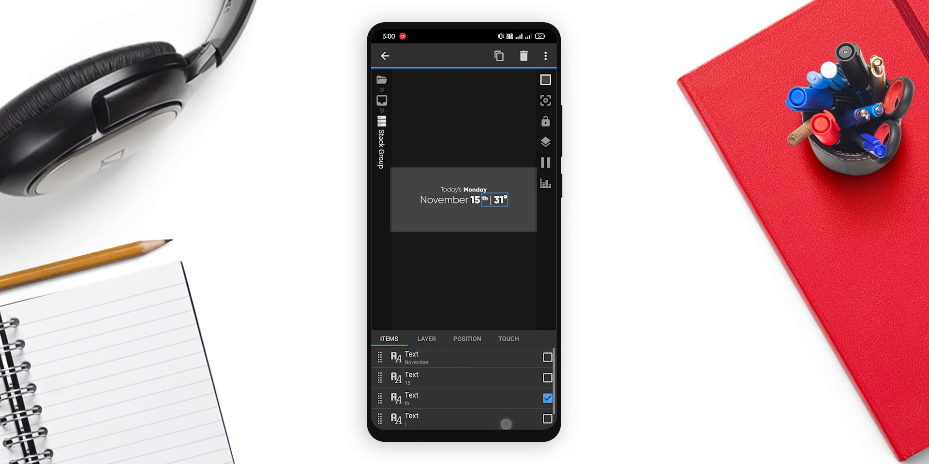
pyautogui.click(523, 56)
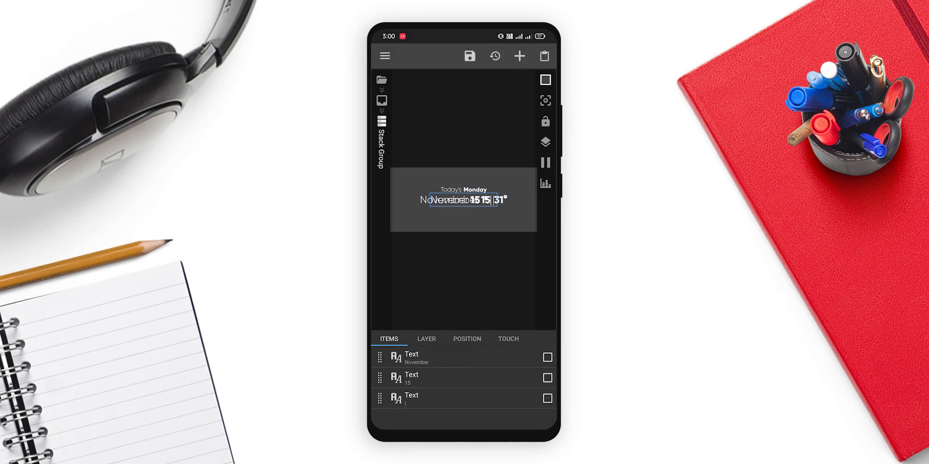
# Raise the copied line's TPadding from 150 to 175 so it sits further below the original
pyautogui.click(466, 338)
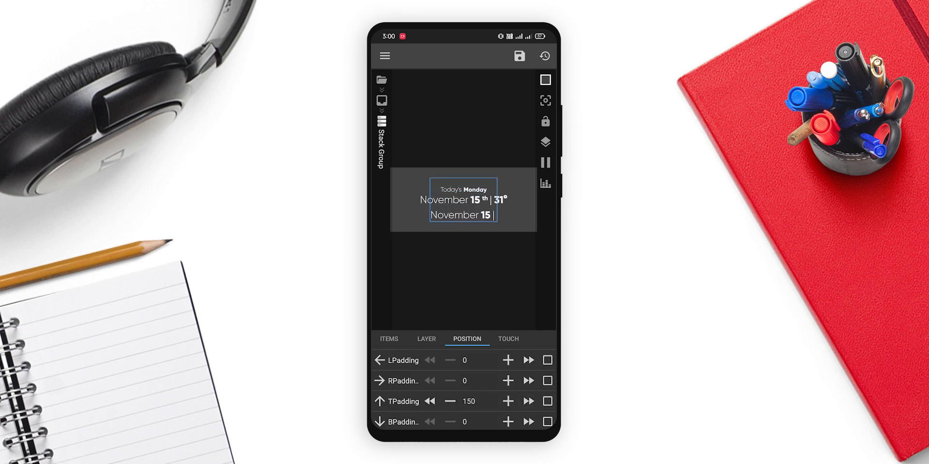
pyautogui.click(527, 401)
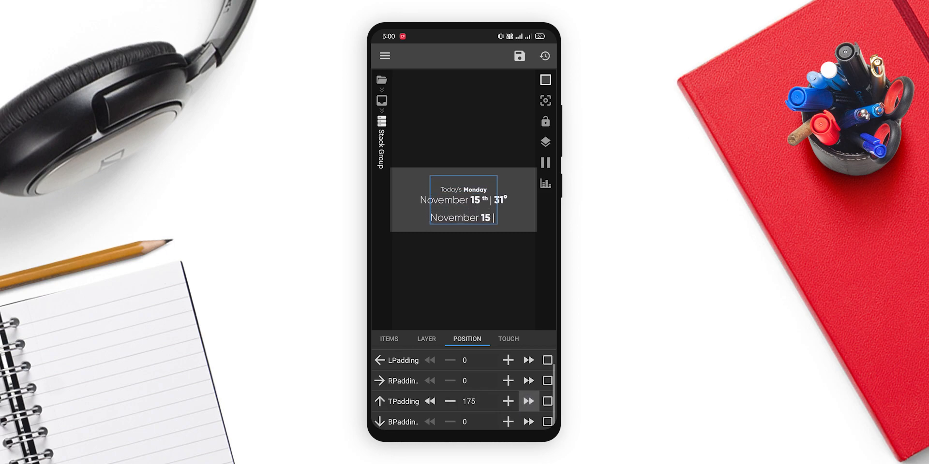
pyautogui.click(389, 339)
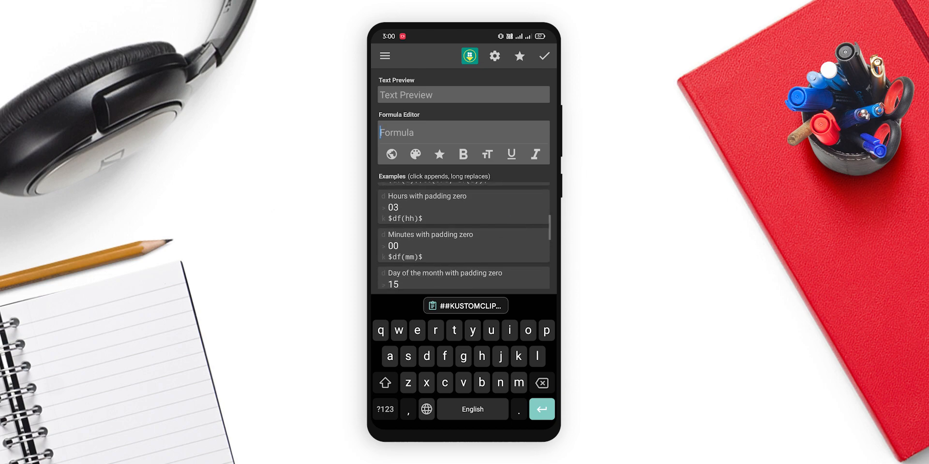
# Make the first text the zero-padded hours $df(hh)$ at size 120
pyautogui.click(542, 56)
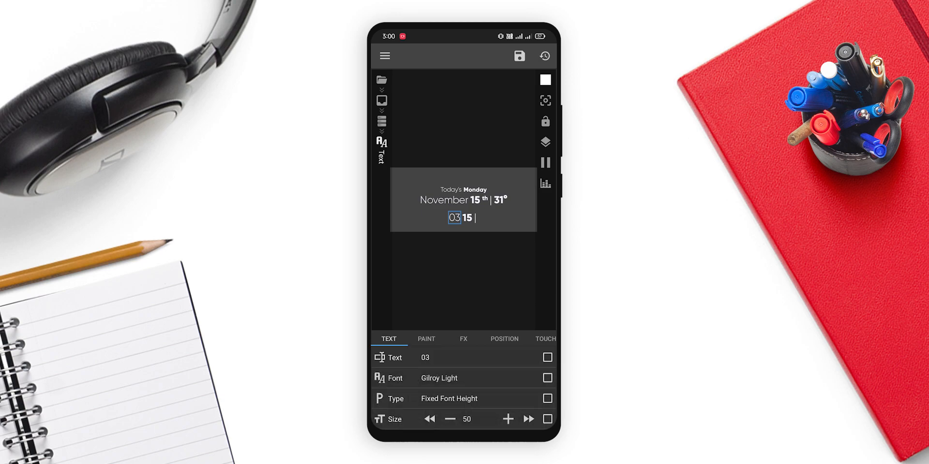
pyautogui.click(468, 419)
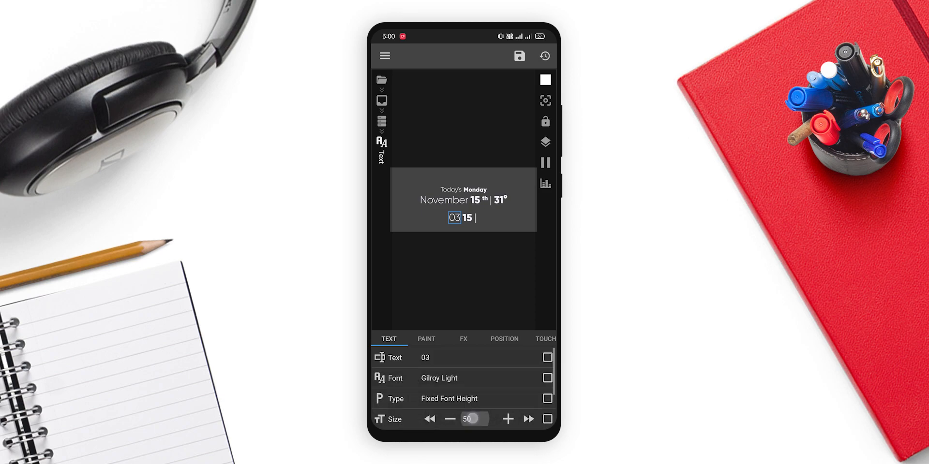
pyautogui.click(467, 419)
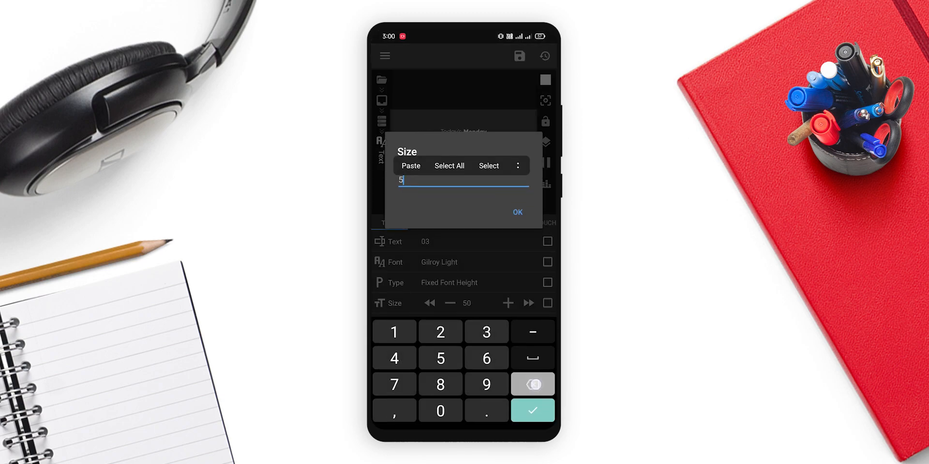
pyautogui.click(517, 212)
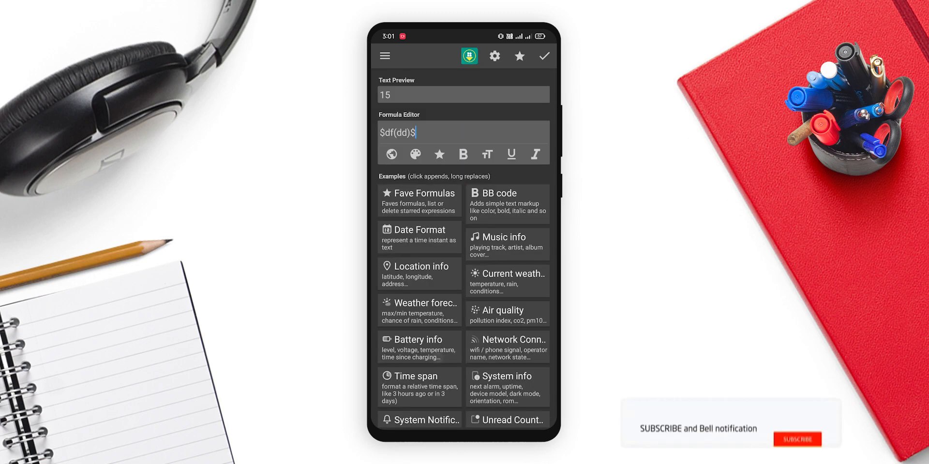
# Replace the day-of-month formula with zero-padded minutes and set its size to 120
pyautogui.click(397, 132)
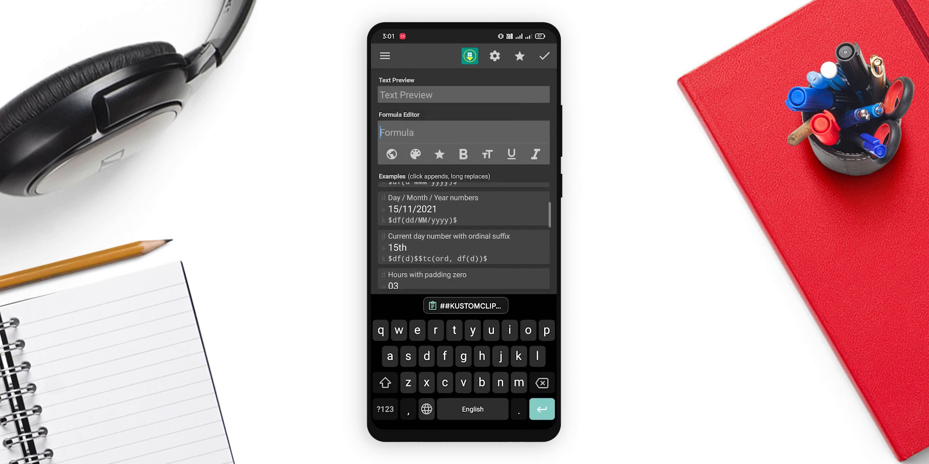
pyautogui.scroll(-3)
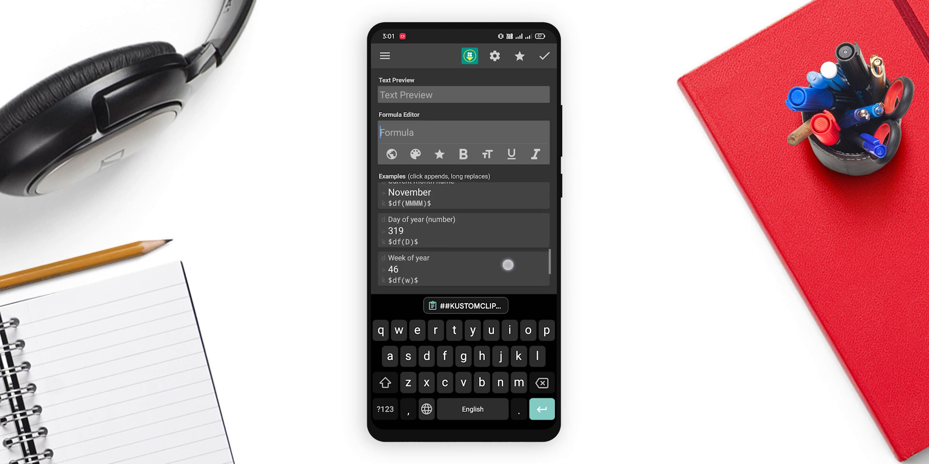
pyautogui.scroll(-3)
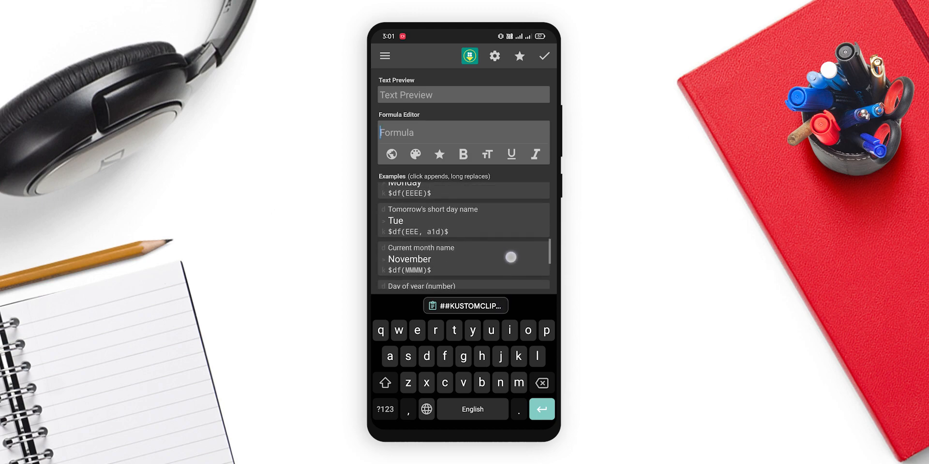
pyautogui.click(464, 230)
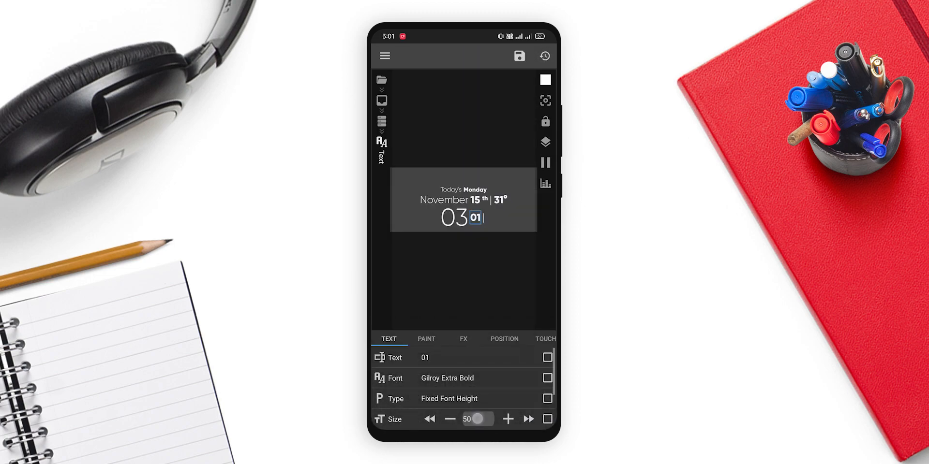
pyautogui.click(467, 419)
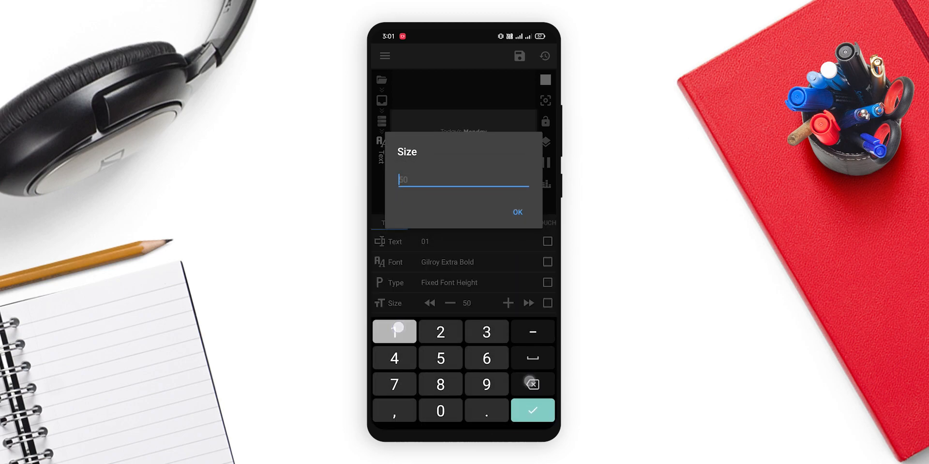
pyautogui.click(531, 410)
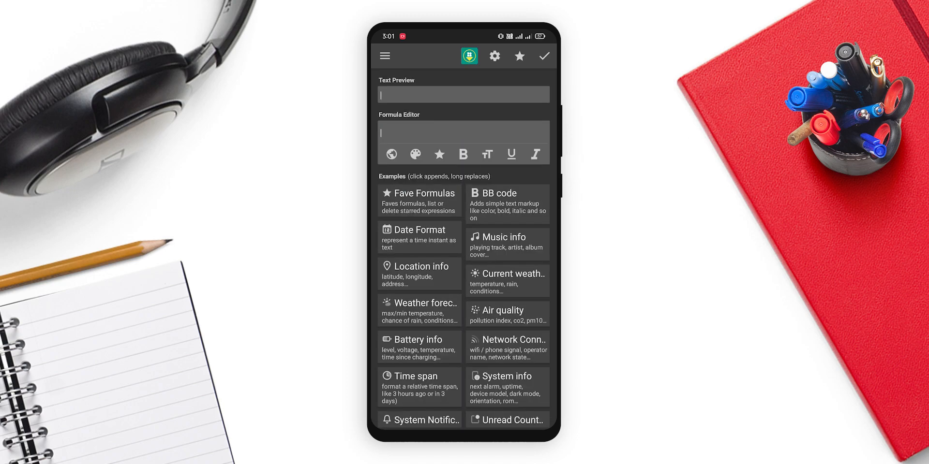
# Set the separator text to ':' at size 120 in a light font, then save the widget
pyautogui.click(463, 133)
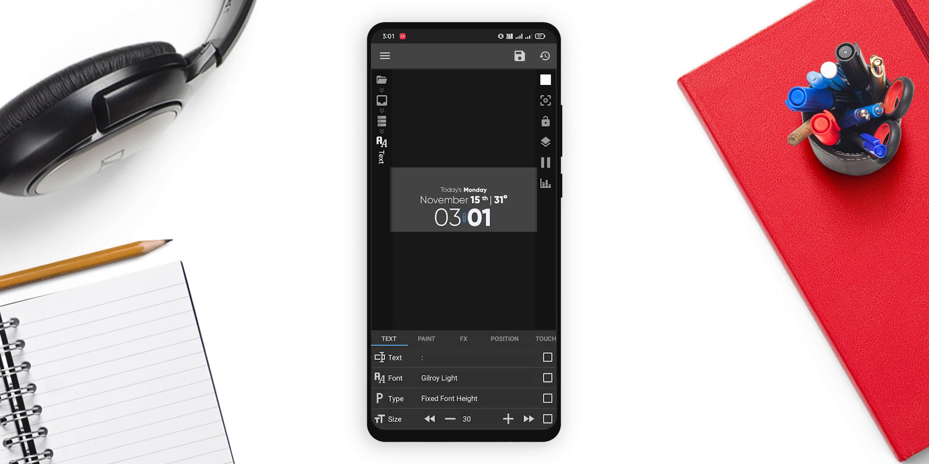
pyautogui.click(466, 418)
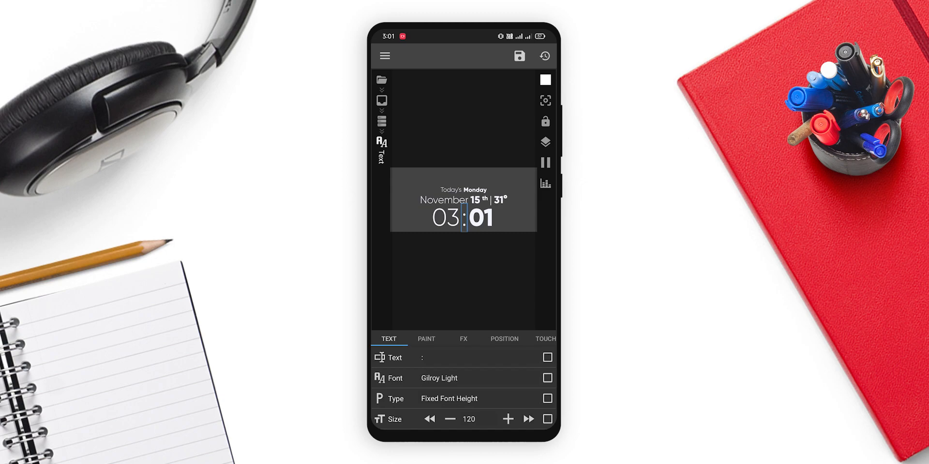
pyautogui.click(445, 218)
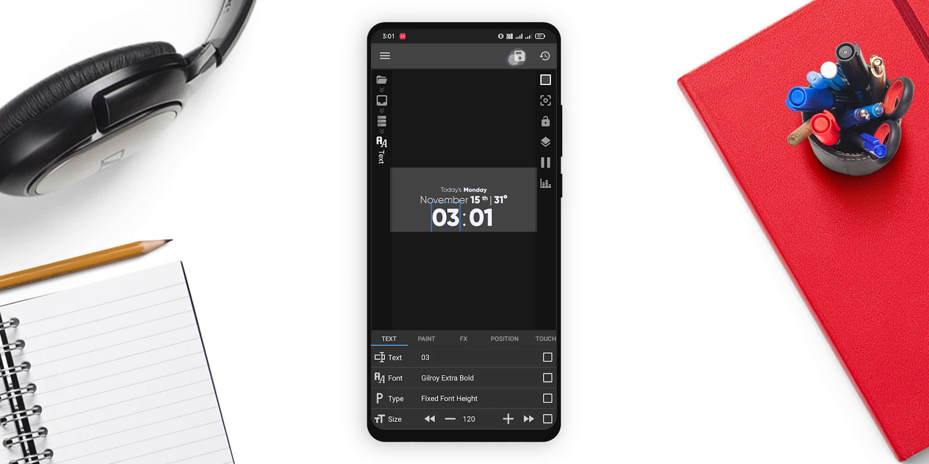
pyautogui.click(518, 56)
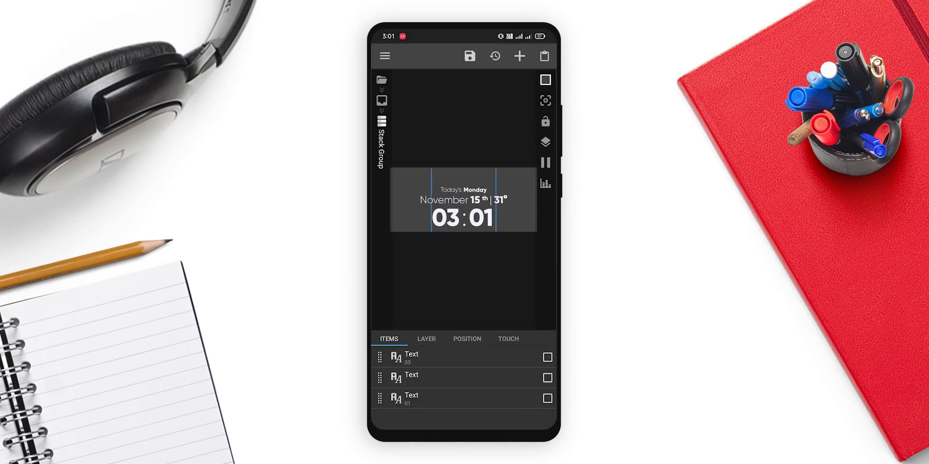
# Increase the clock row's TPadding from 150 to 175 to add space above it
pyautogui.click(466, 338)
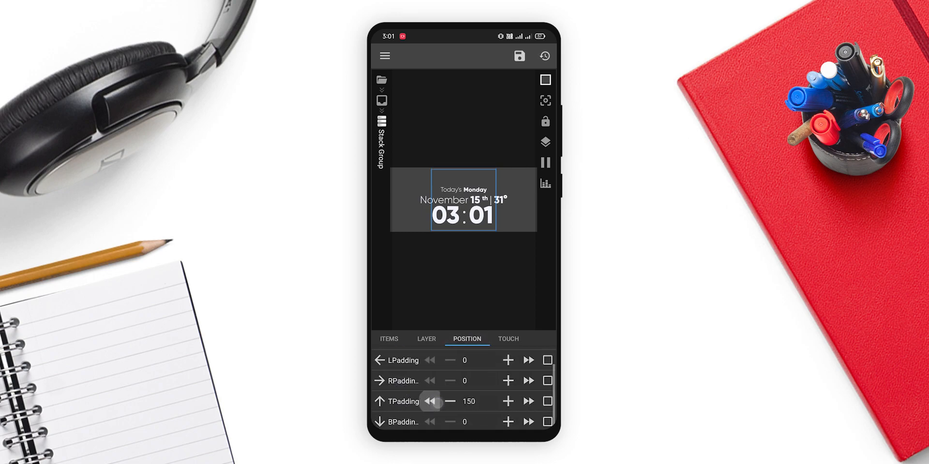
pyautogui.click(449, 401)
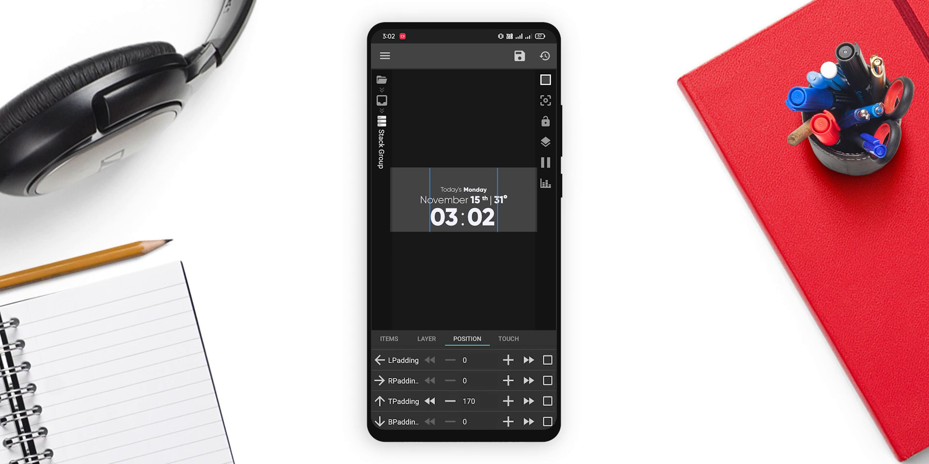
pyautogui.click(507, 401)
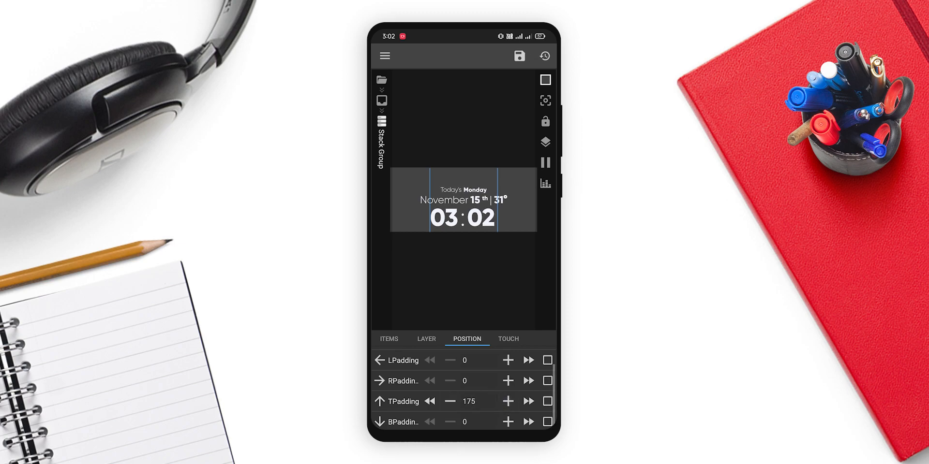
pyautogui.click(389, 338)
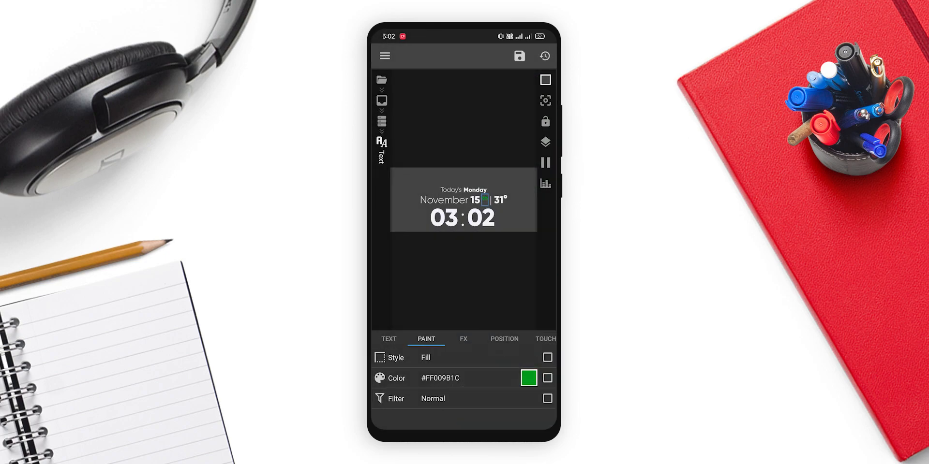
# Delete the root Kustom Action touch entry and save the widget
pyautogui.click(519, 55)
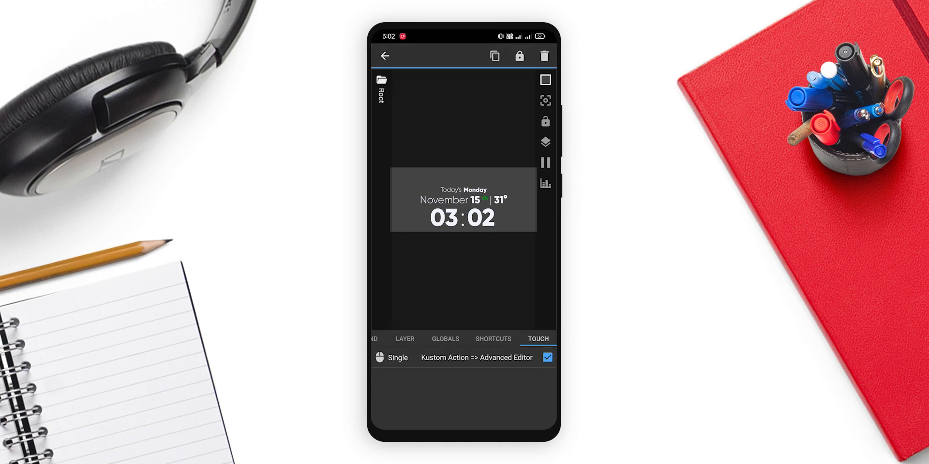
pyautogui.click(545, 56)
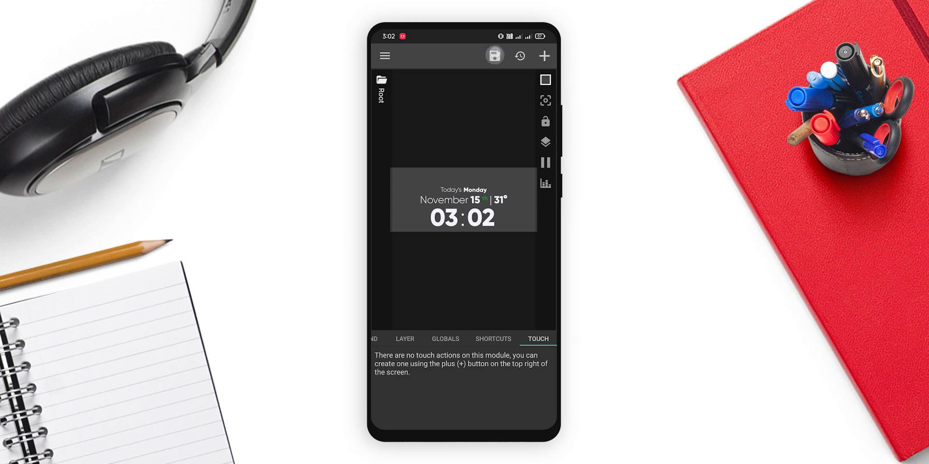